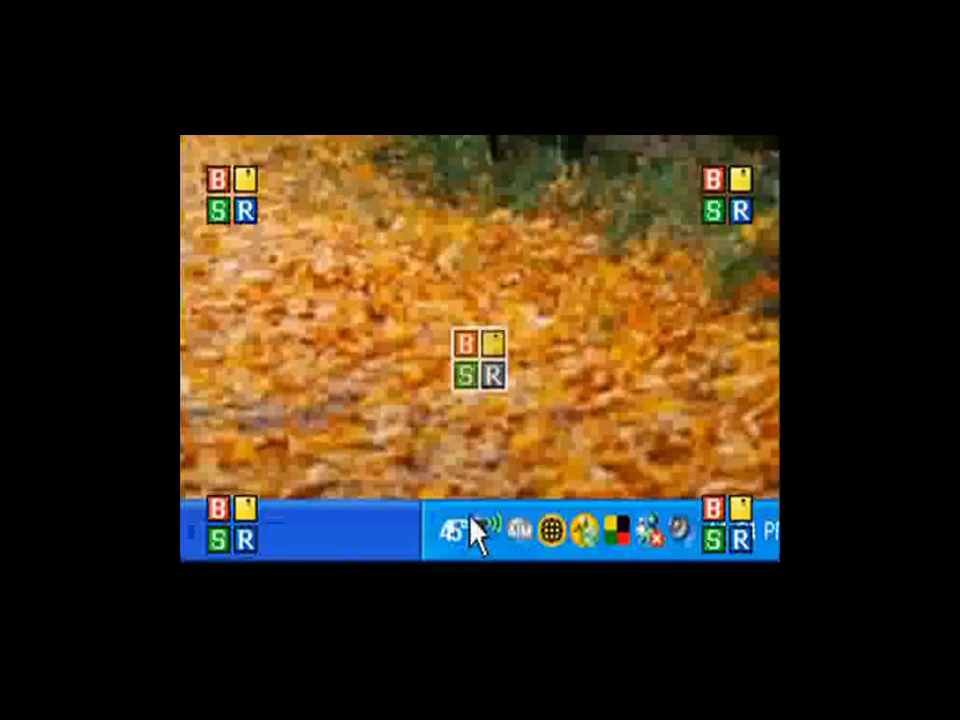
- Filter Firefox history for 'download' and open the 'Download Free Camtasia Studio with Serial Key!' article
right_click(485, 370)
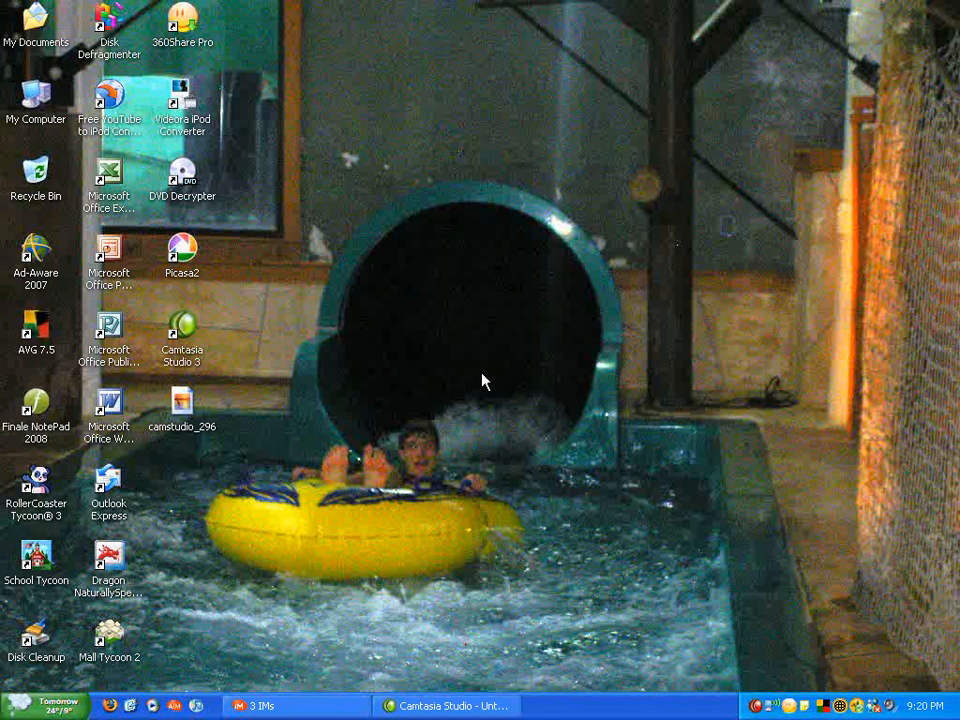
mouse_move(461, 394)
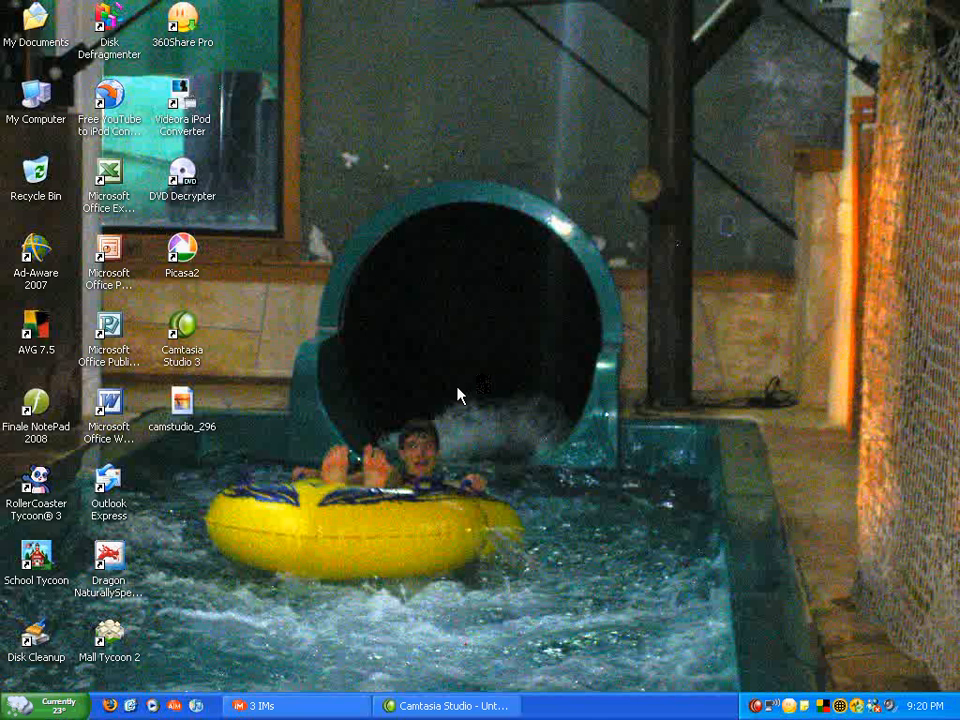
mouse_move(117, 690)
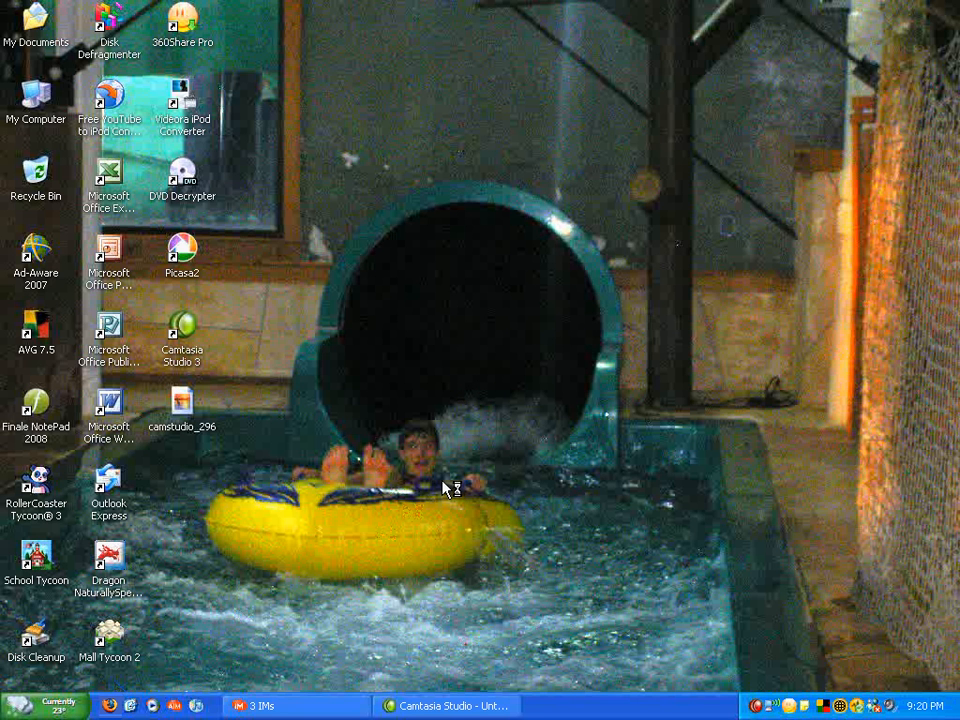
mouse_move(480, 390)
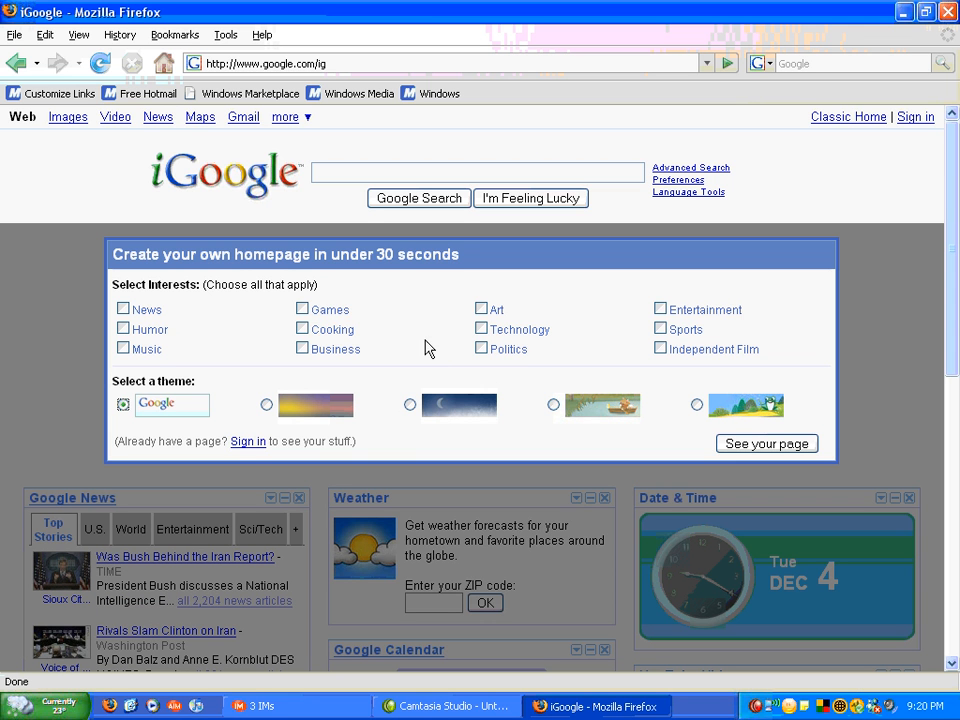
mouse_move(388, 254)
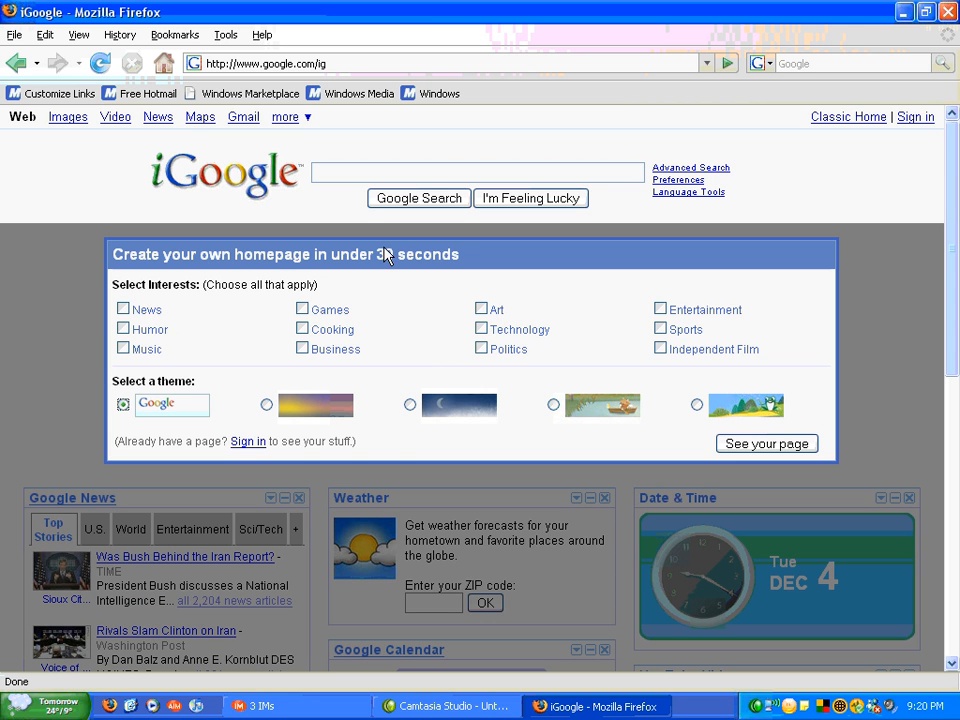
mouse_move(241, 325)
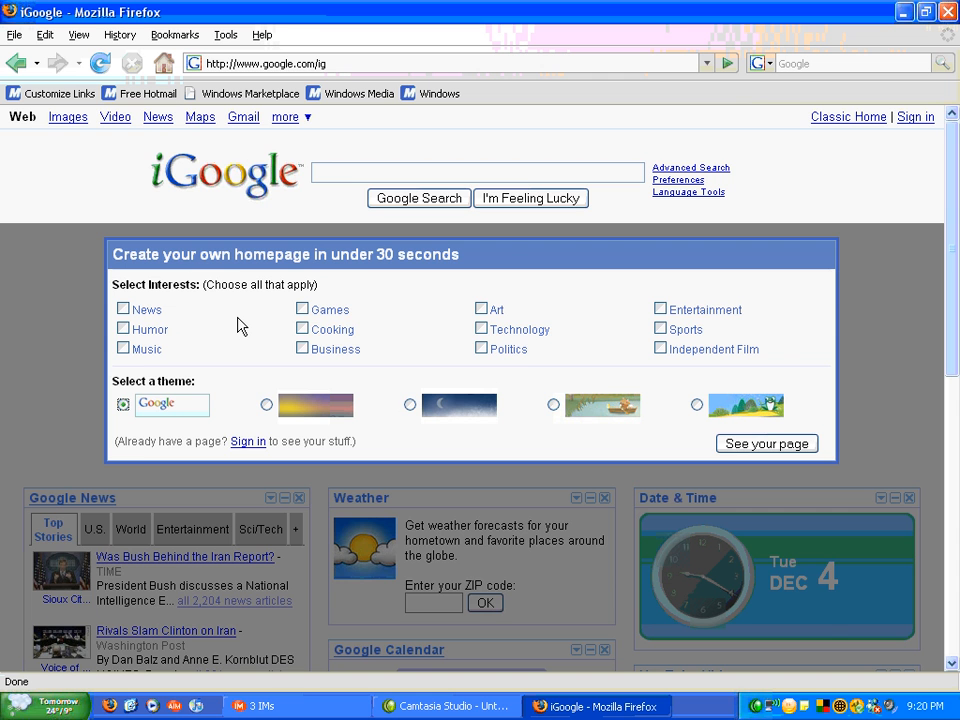
click(119, 34)
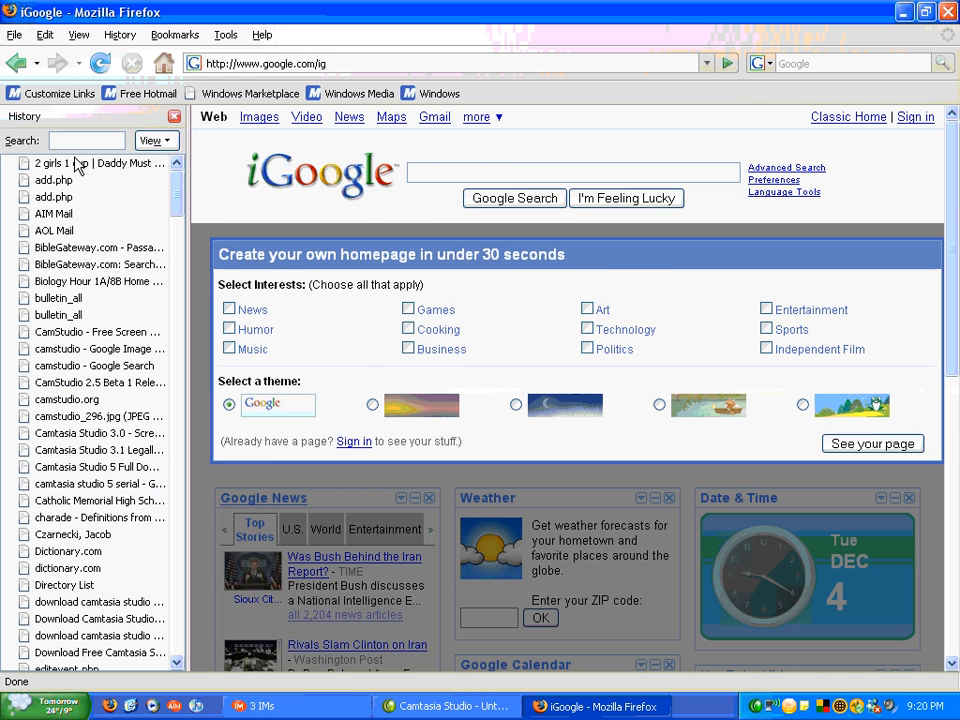
click(85, 140)
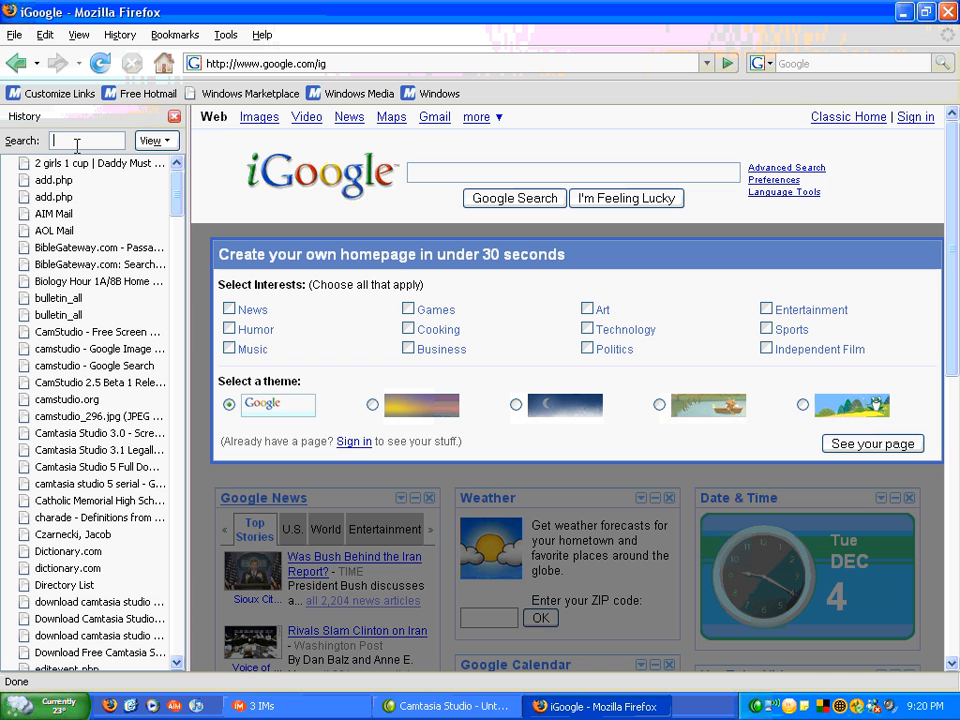
text(down)
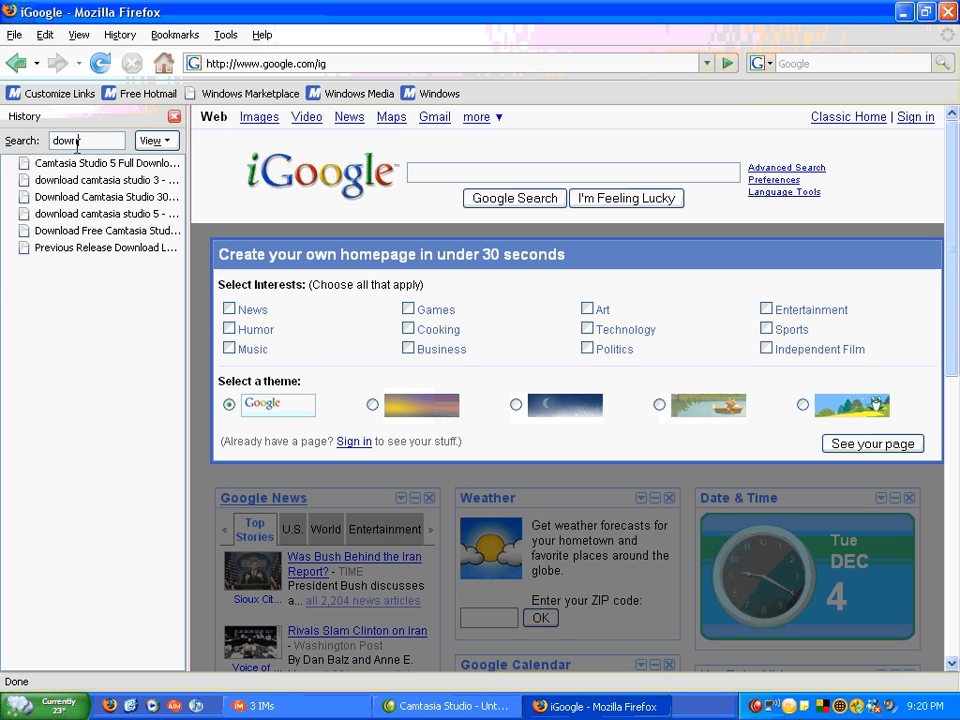
text(oad)
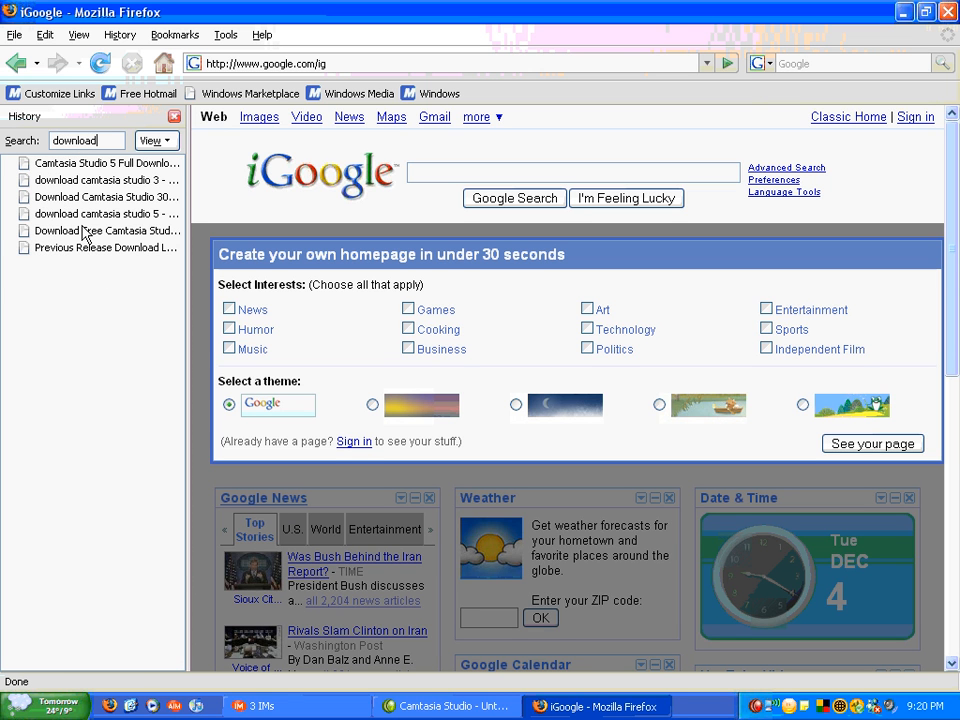
click(107, 231)
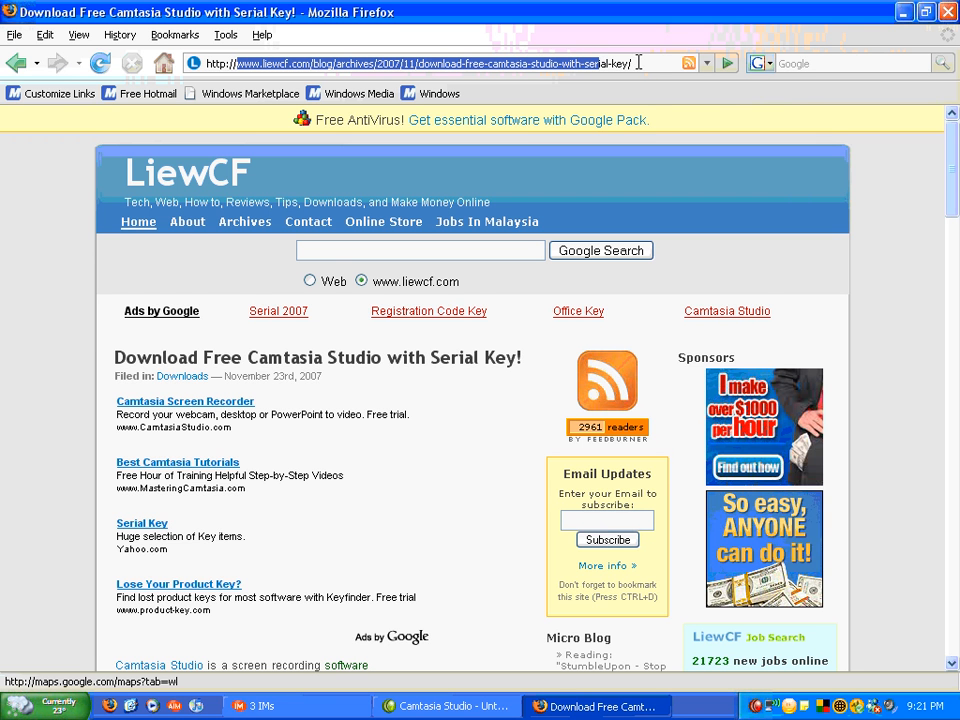
- Scroll the LiewCF article down to the 'How to get free Camtasia Studio 3?' section
scroll(down, 3)
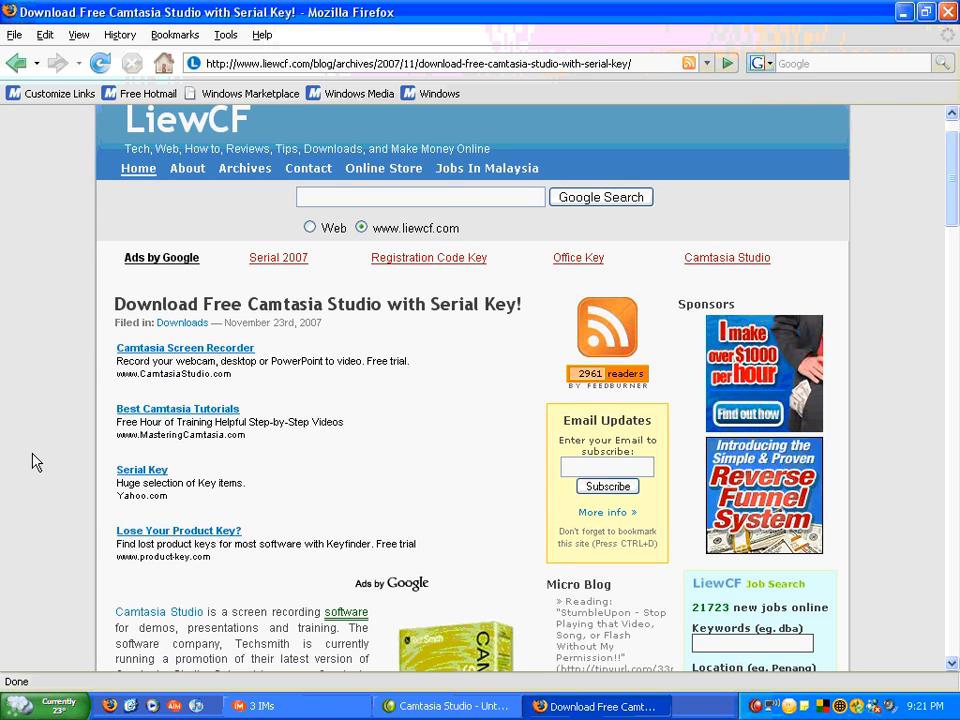
scroll(down, 3)
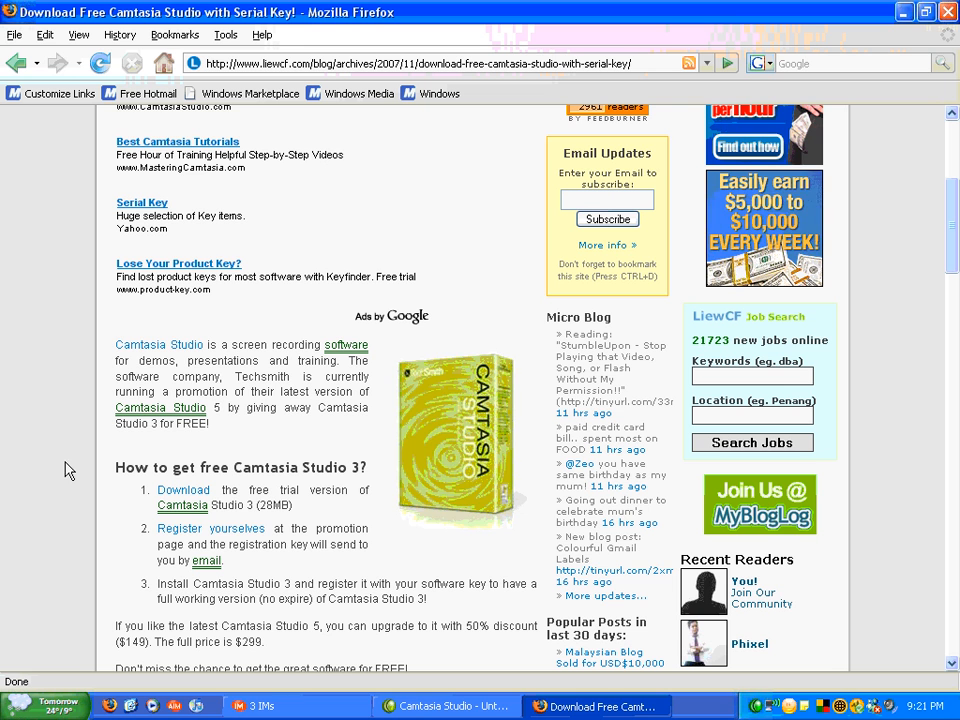
mouse_move(183, 490)
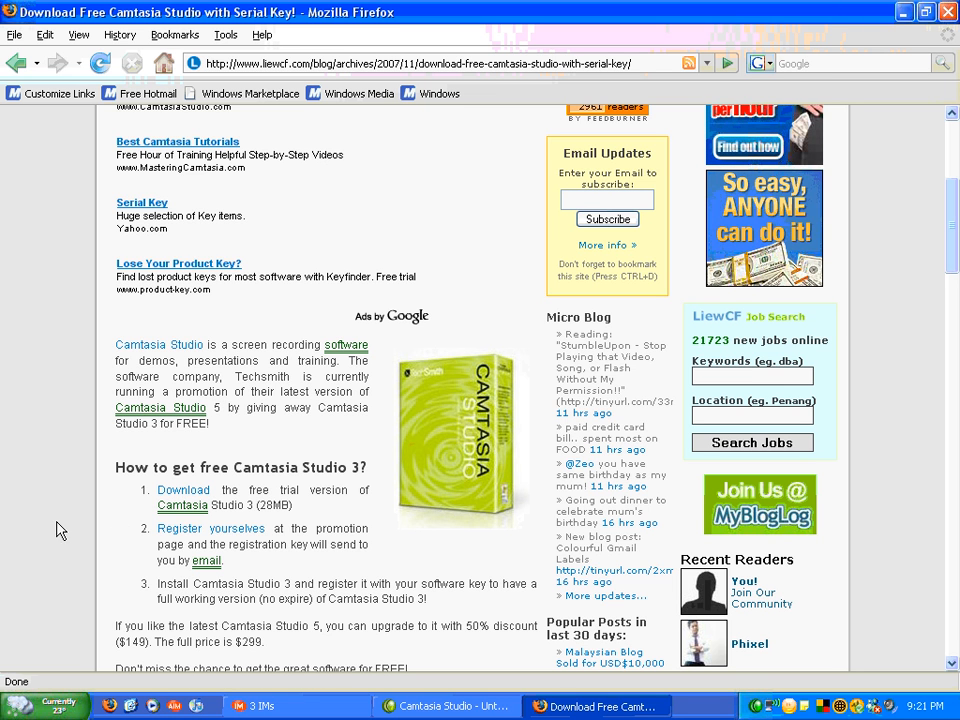
mouse_move(211, 528)
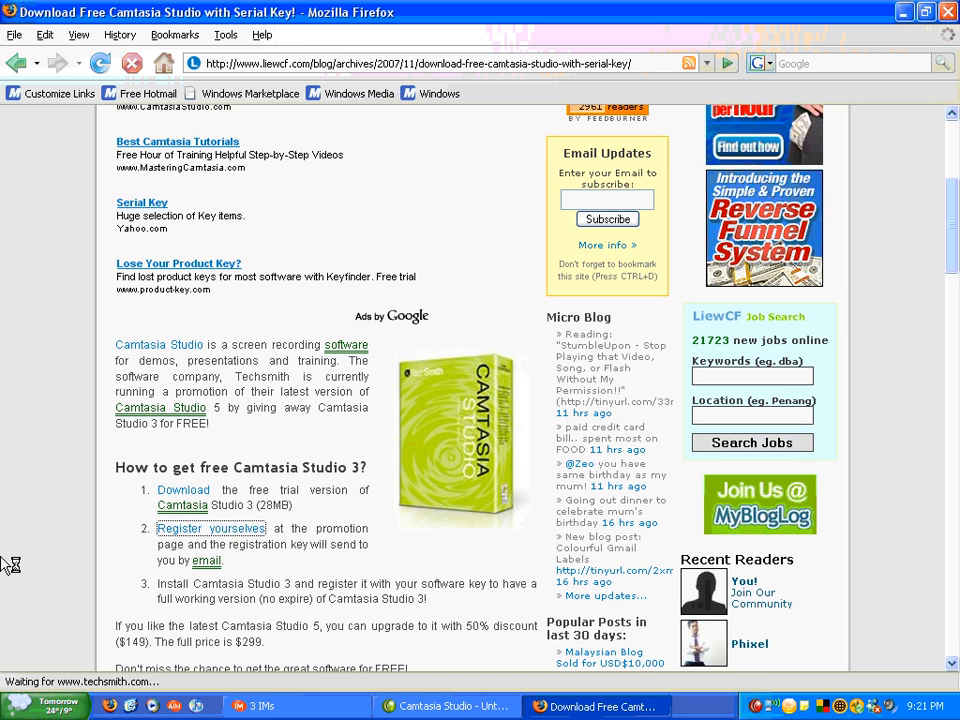
- Follow 'Register yourselves' and scroll TechSmith's page to the Send Me A Software Key form
click(210, 528)
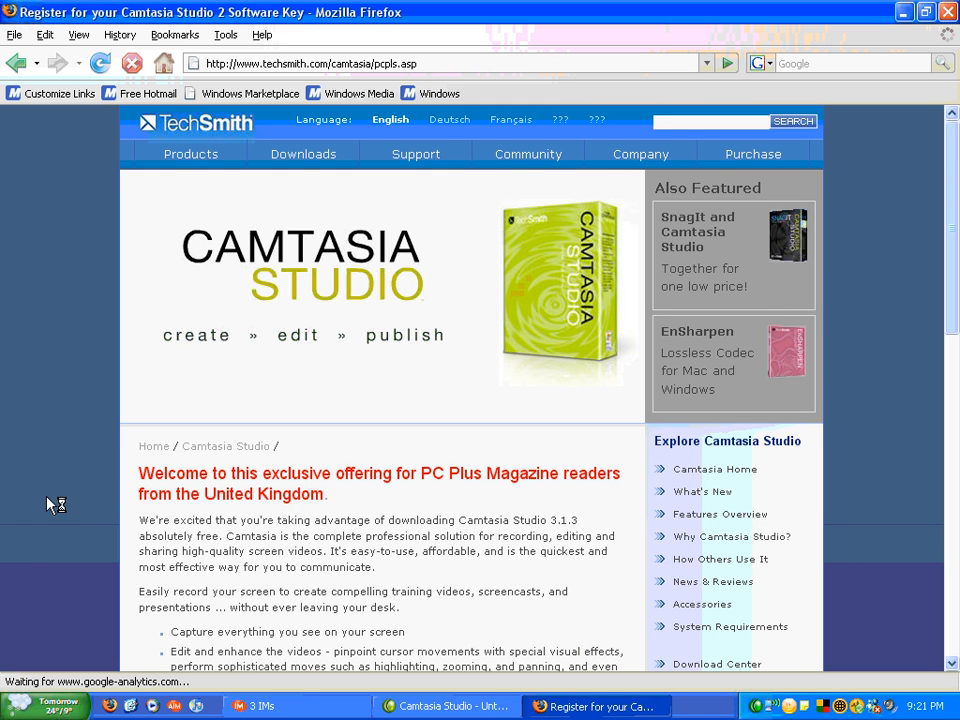
scroll(down, 3)
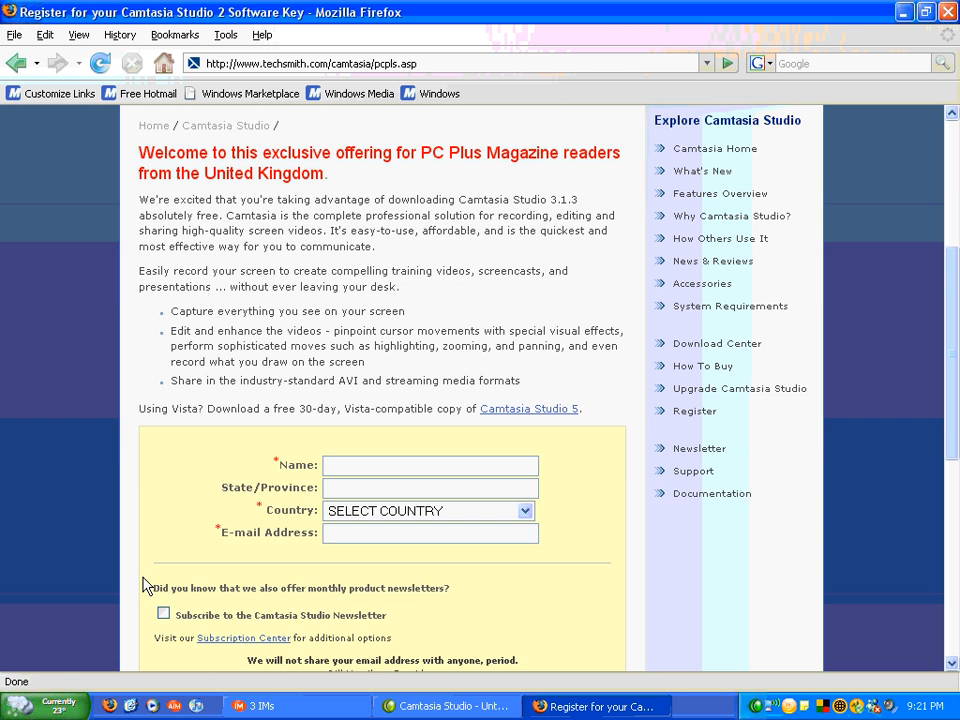
scroll(down, 3)
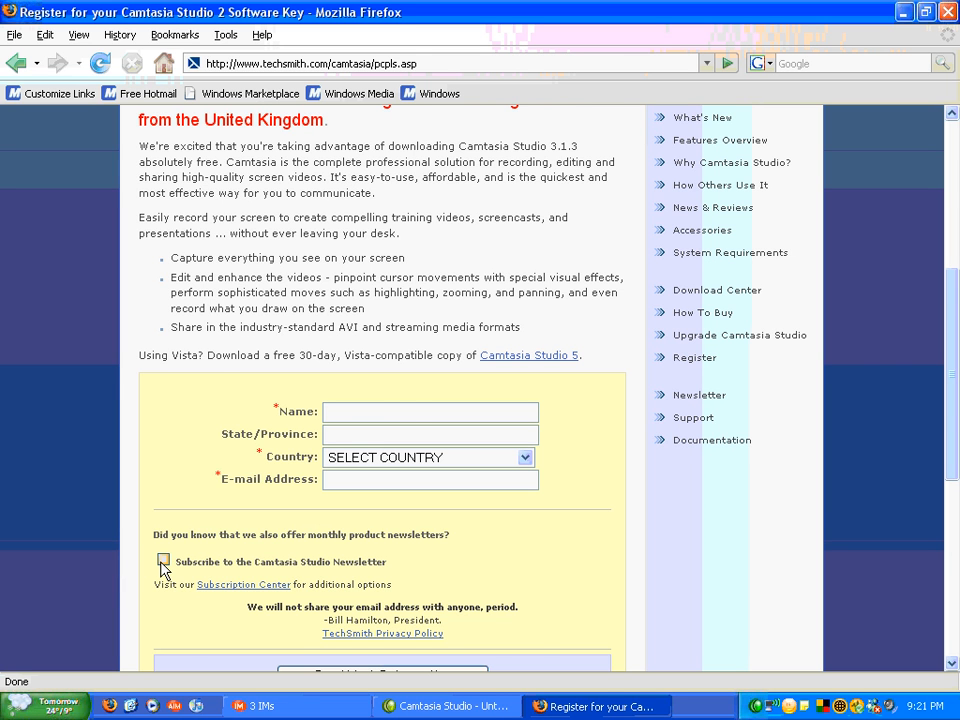
scroll(down, 3)
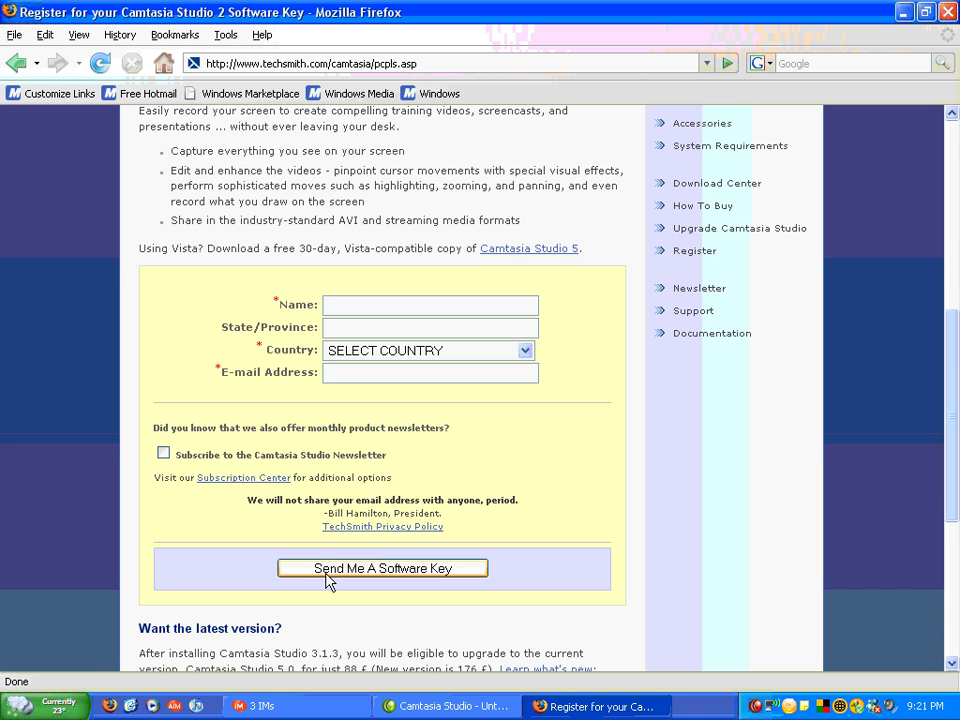
scroll(up, 3)
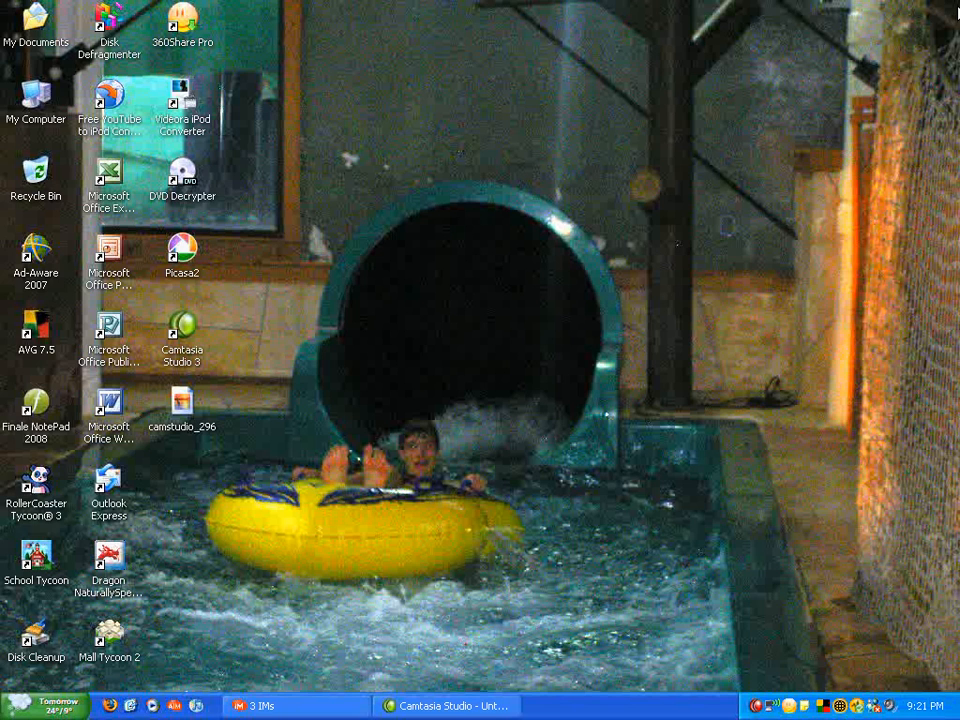
mouse_move(456, 363)
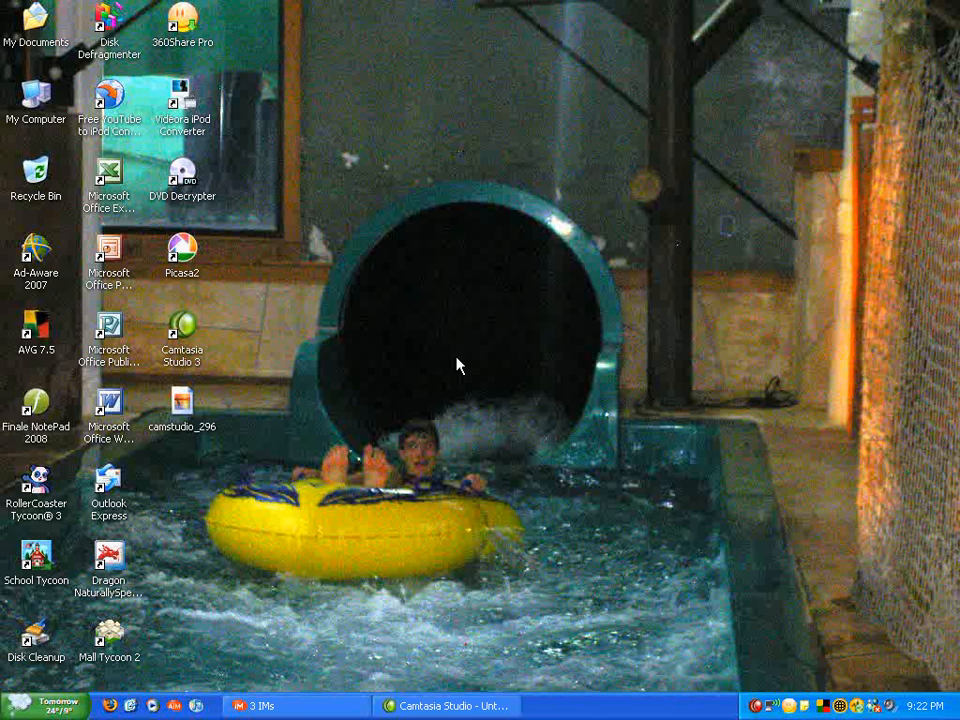
mouse_move(446, 447)
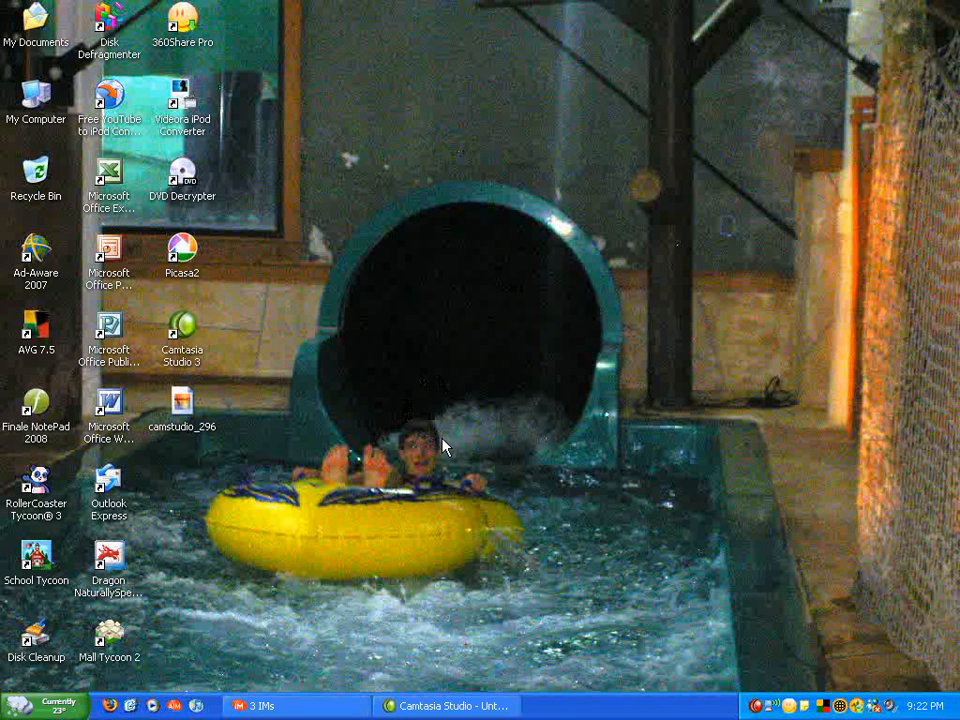
mouse_move(478, 387)
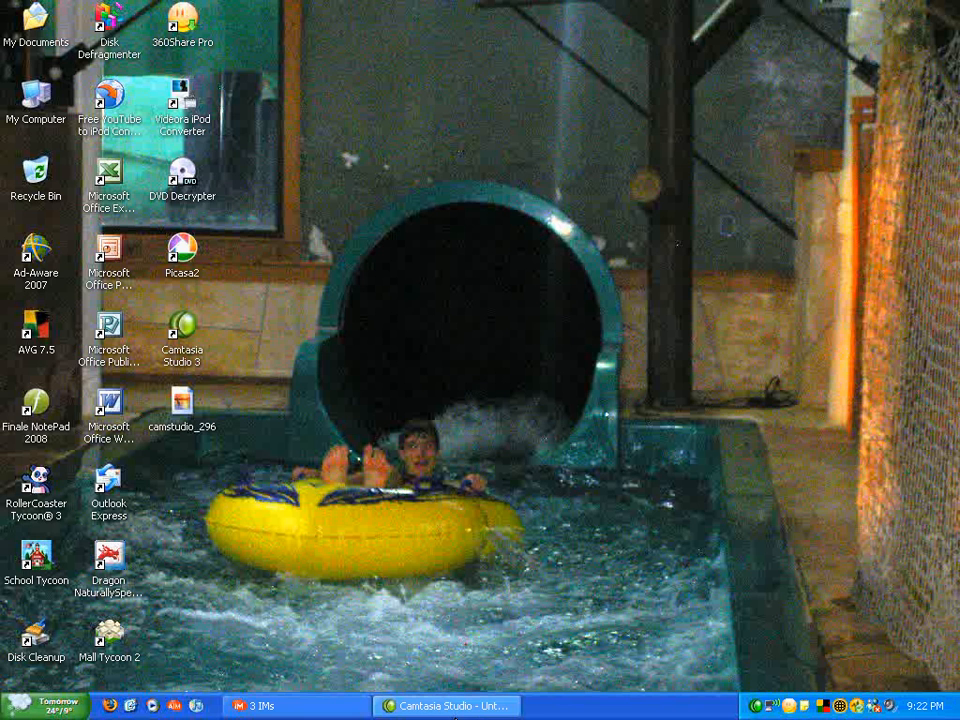
click(446, 705)
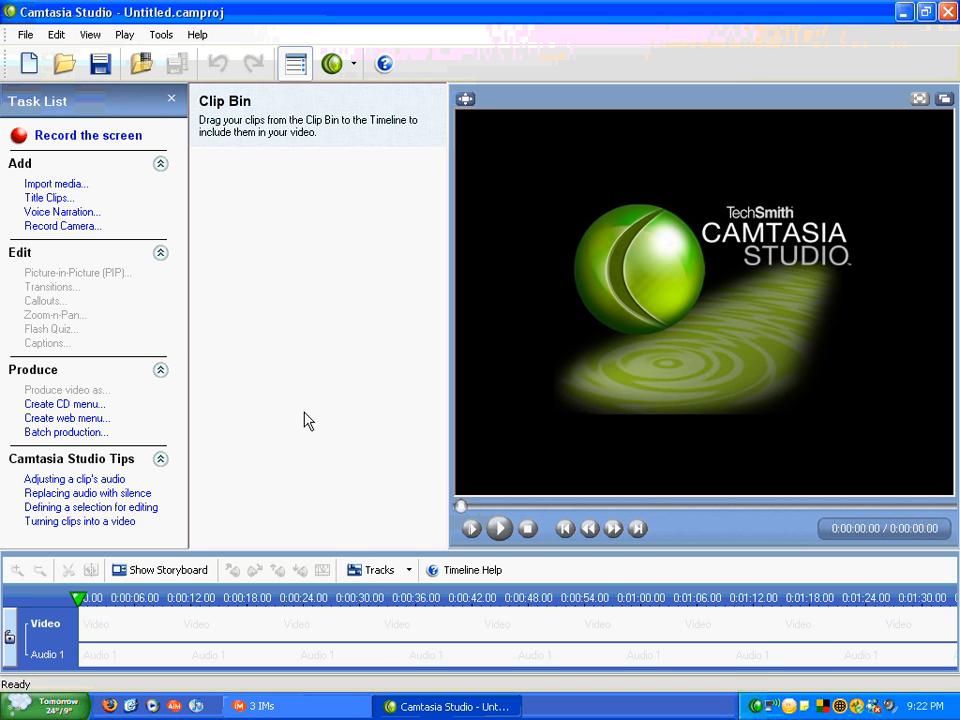
mouse_move(351, 346)
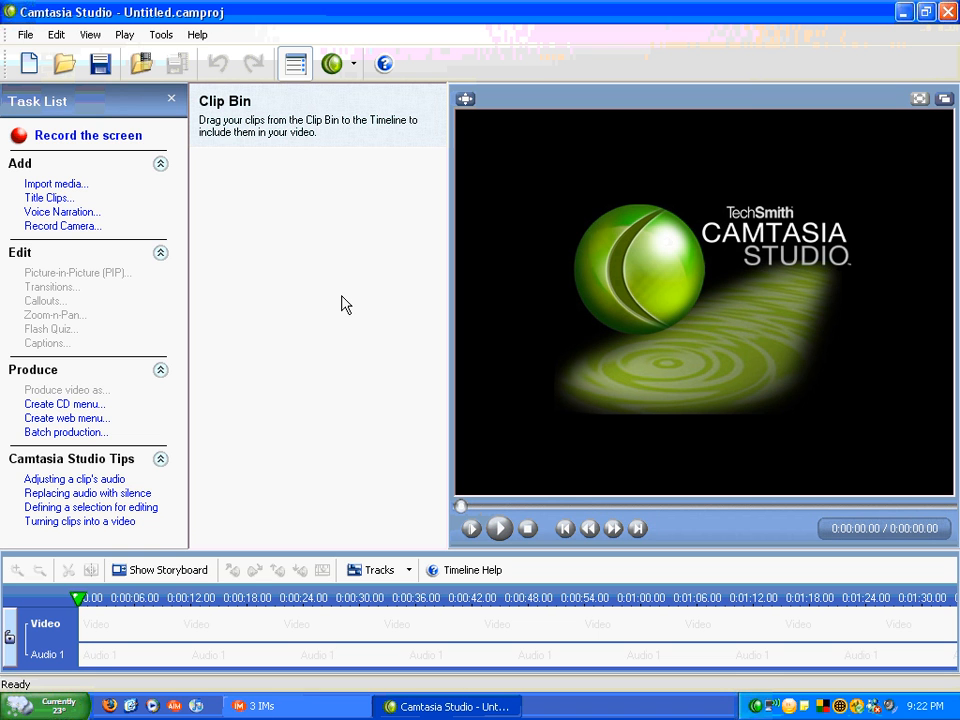
mouse_move(318, 357)
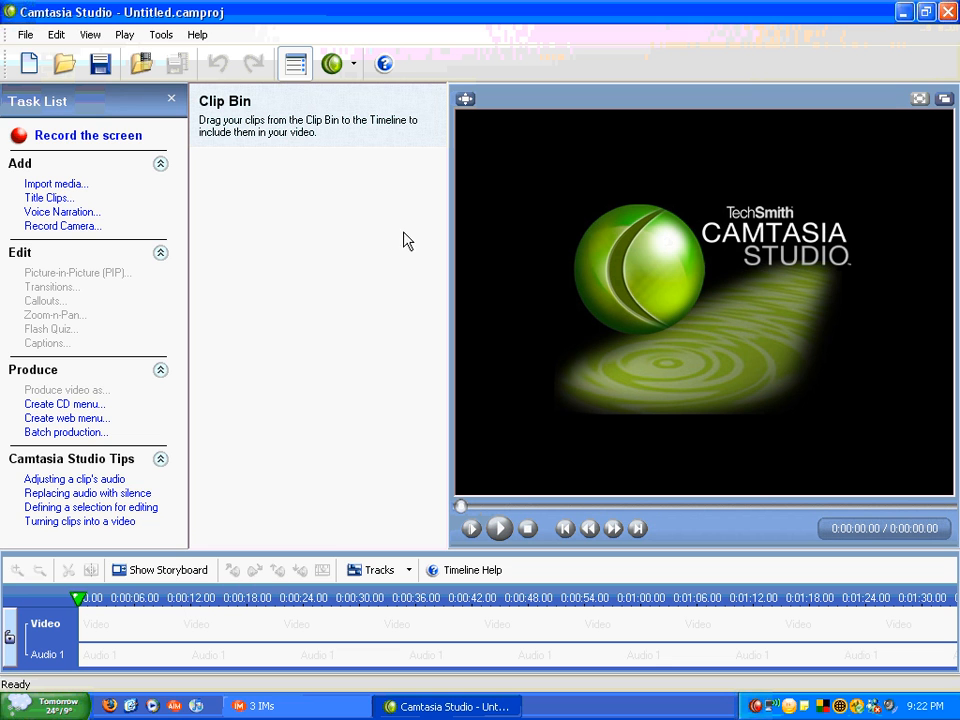
mouse_move(208, 189)
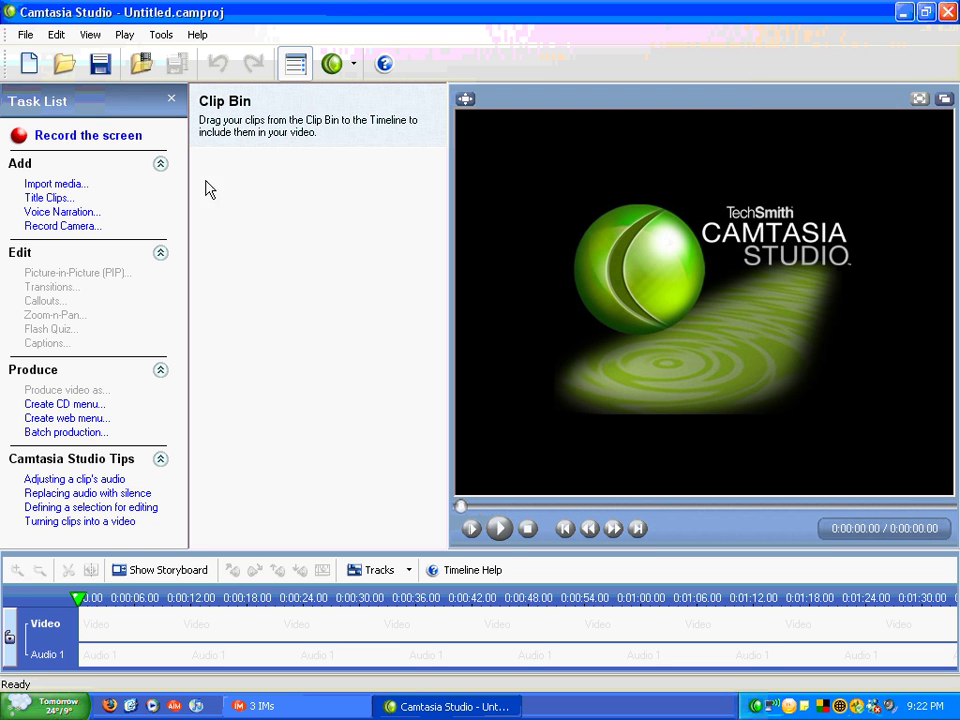
mouse_move(167, 177)
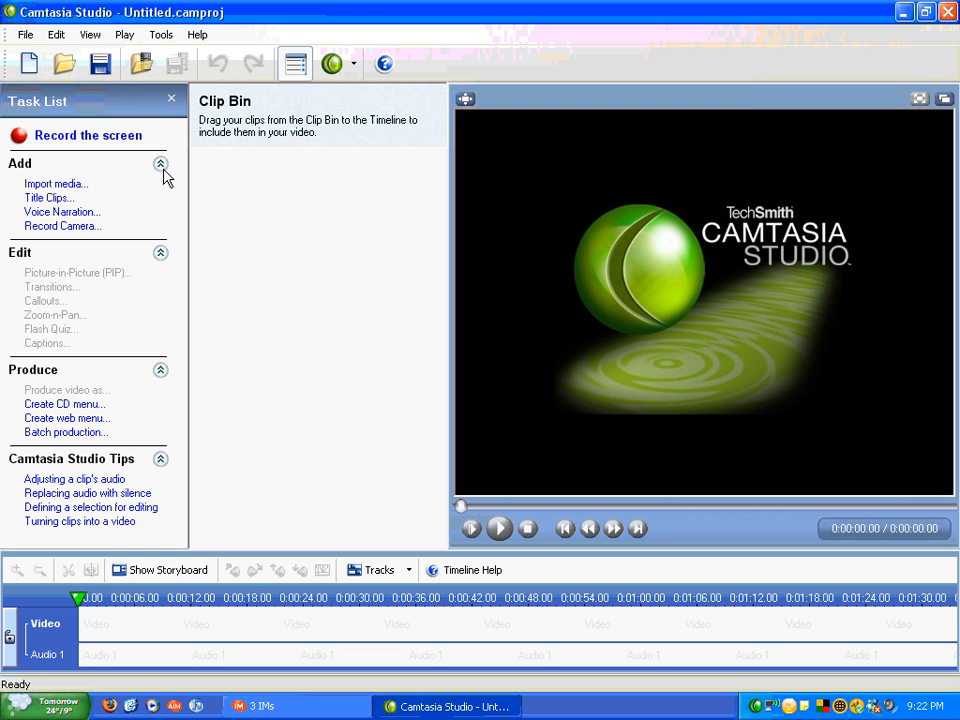
mouse_move(133, 390)
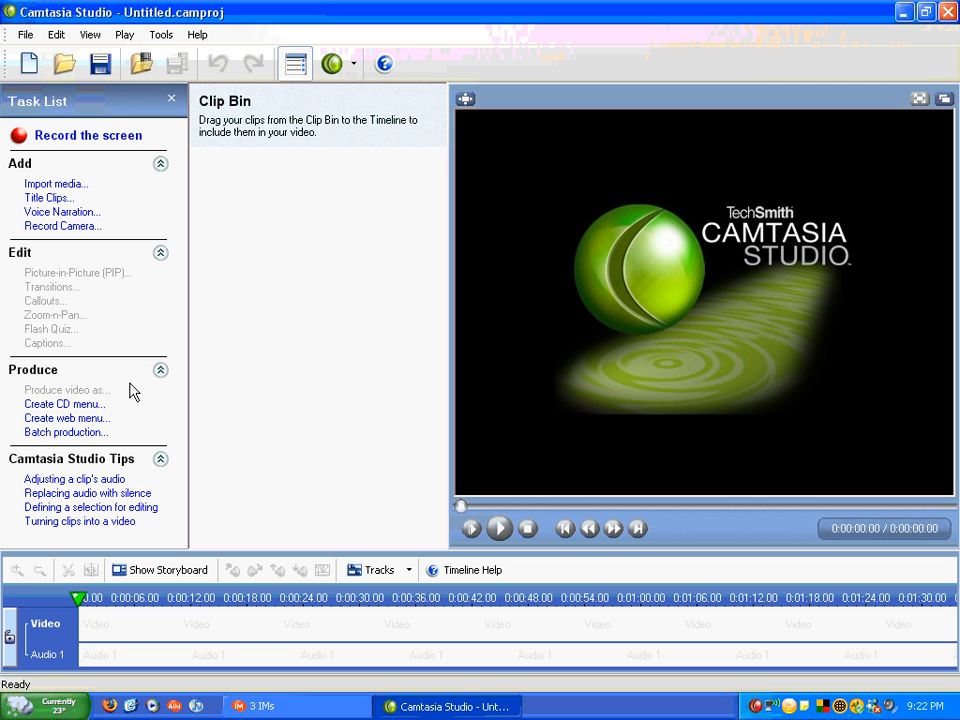
mouse_move(63, 283)
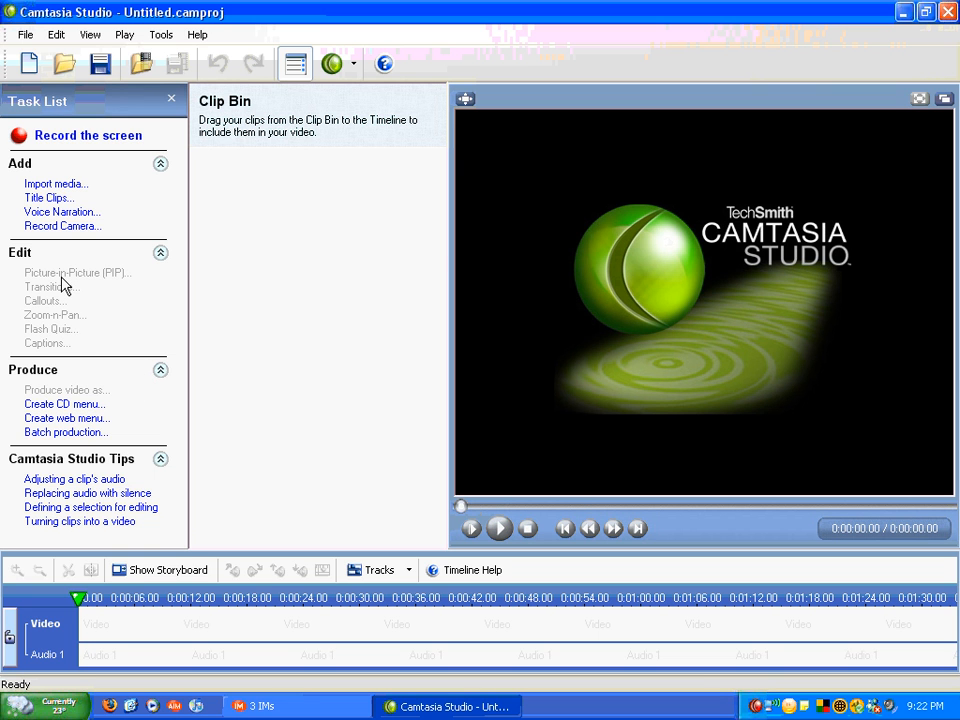
mouse_move(63, 283)
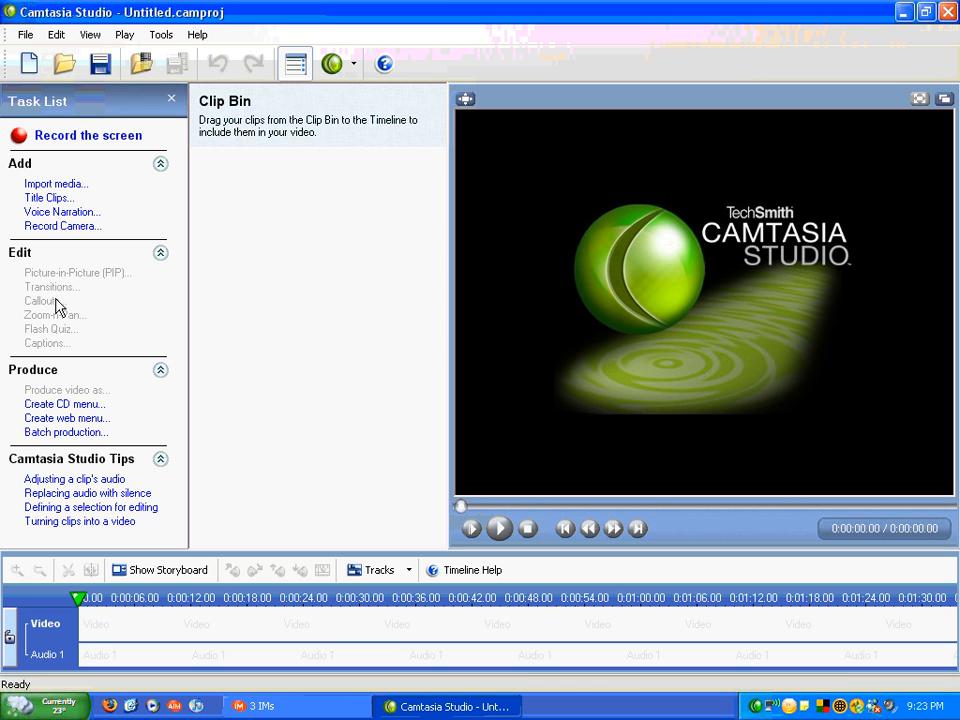
mouse_move(62, 323)
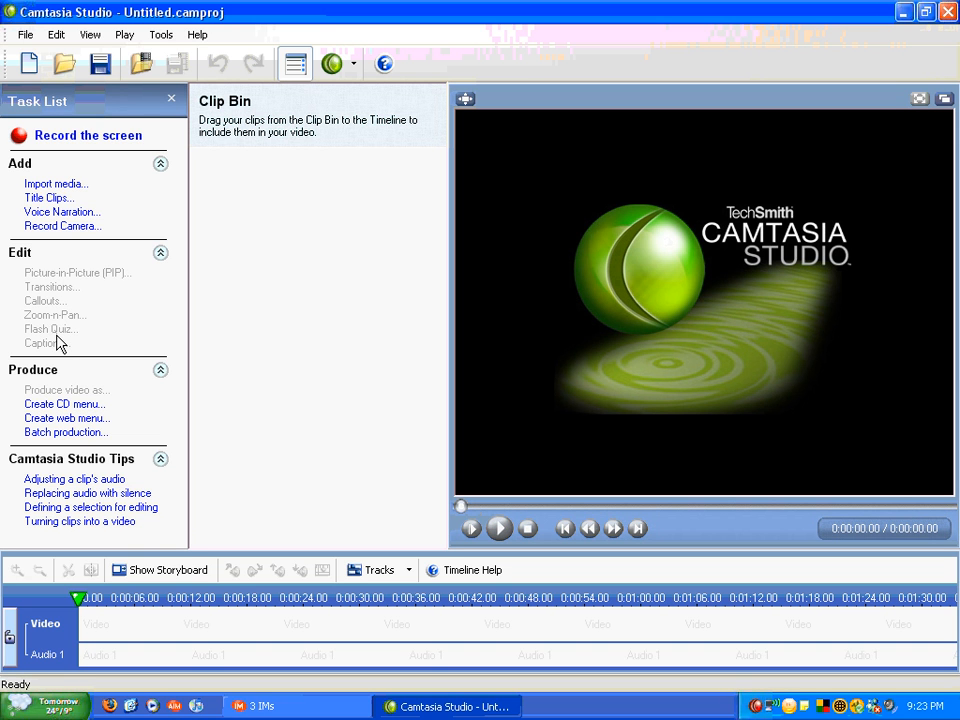
mouse_move(60, 352)
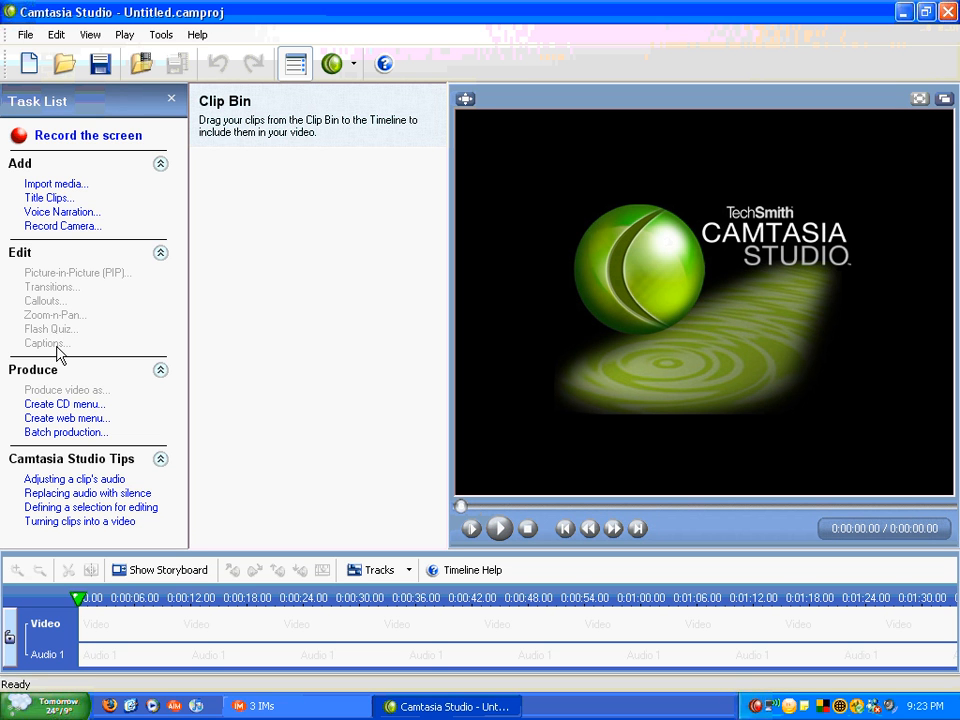
mouse_move(125, 400)
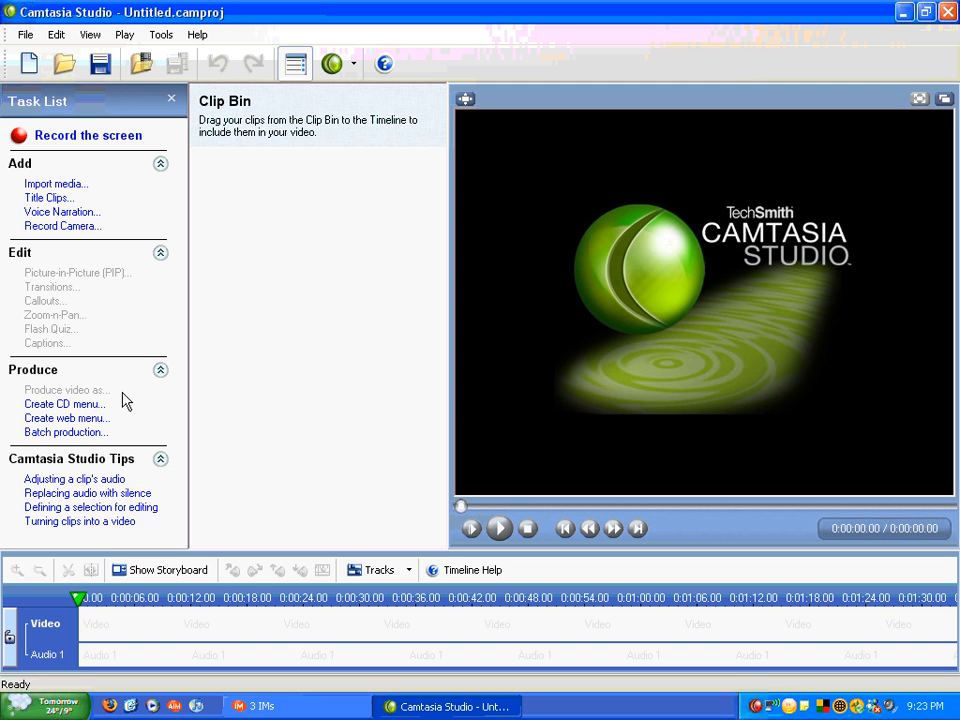
mouse_move(63, 404)
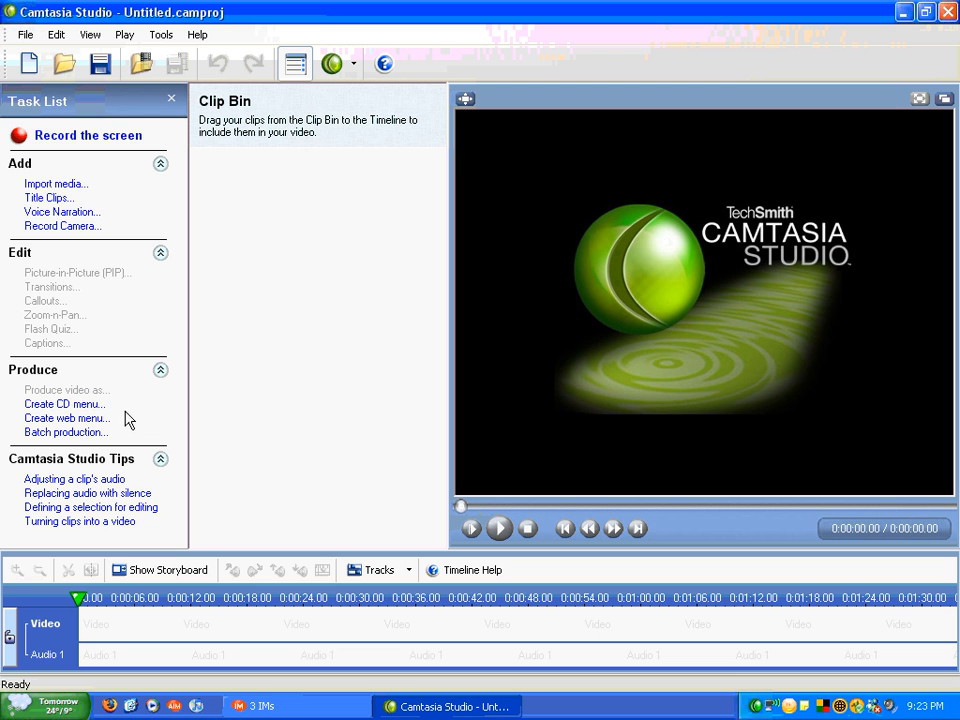
mouse_move(123, 500)
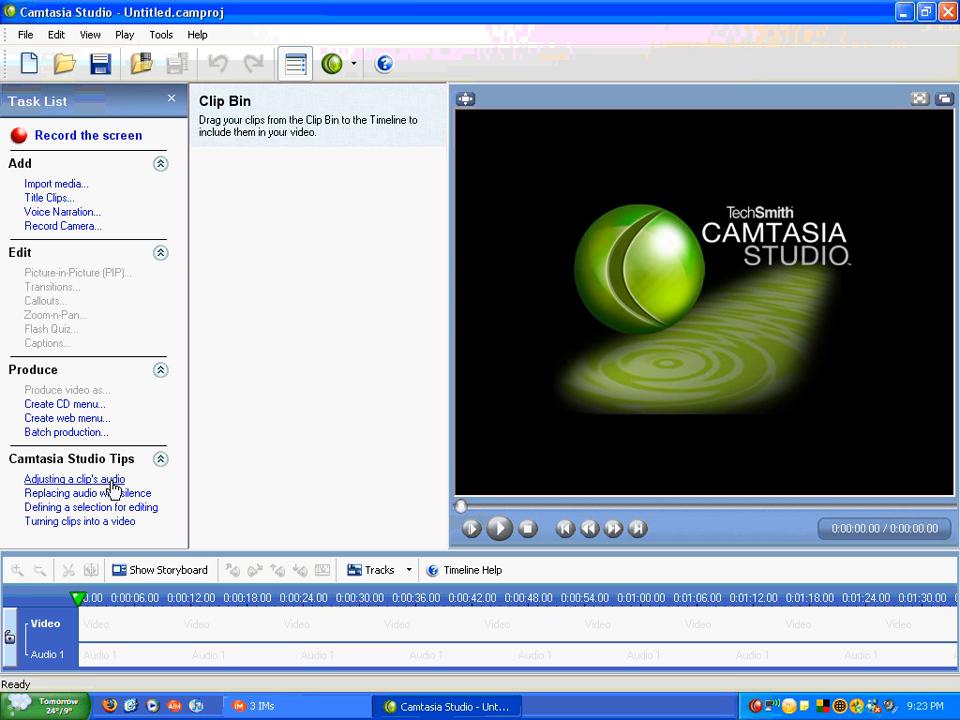
mouse_move(87, 493)
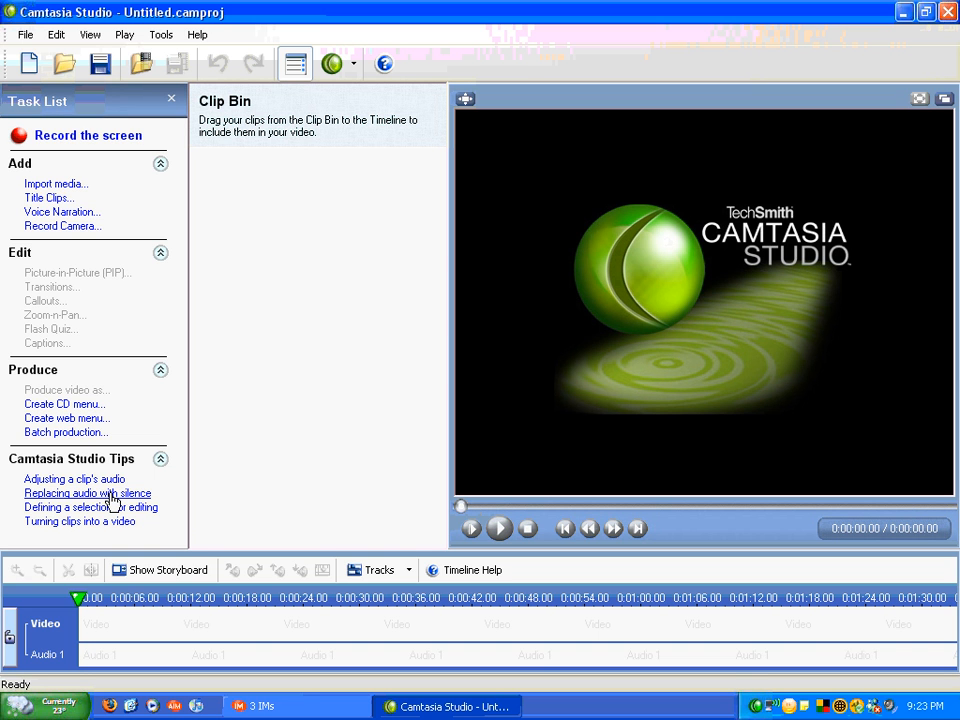
mouse_move(115, 521)
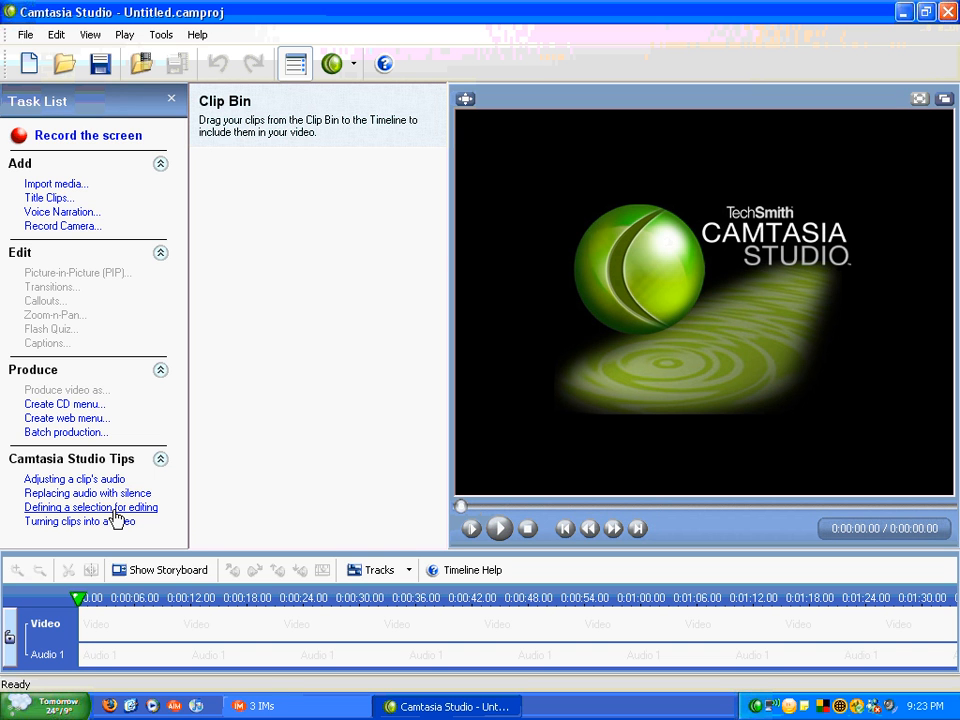
mouse_move(110, 527)
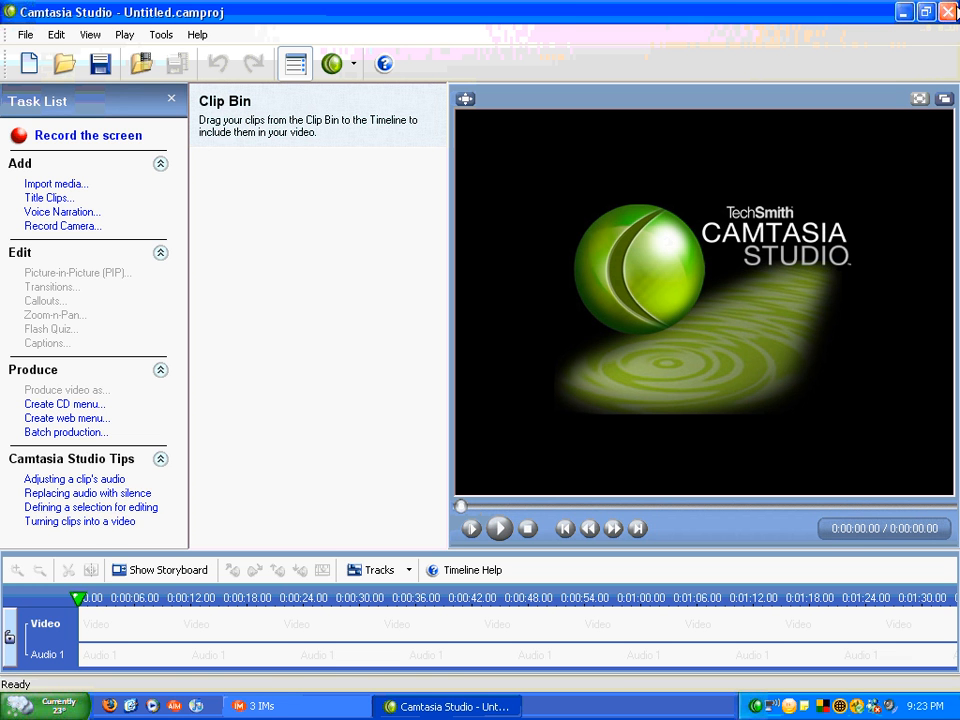
- Minimize Camtasia Studio to reveal the Camtasia Recorder window recording at 9 fps
click(88, 135)
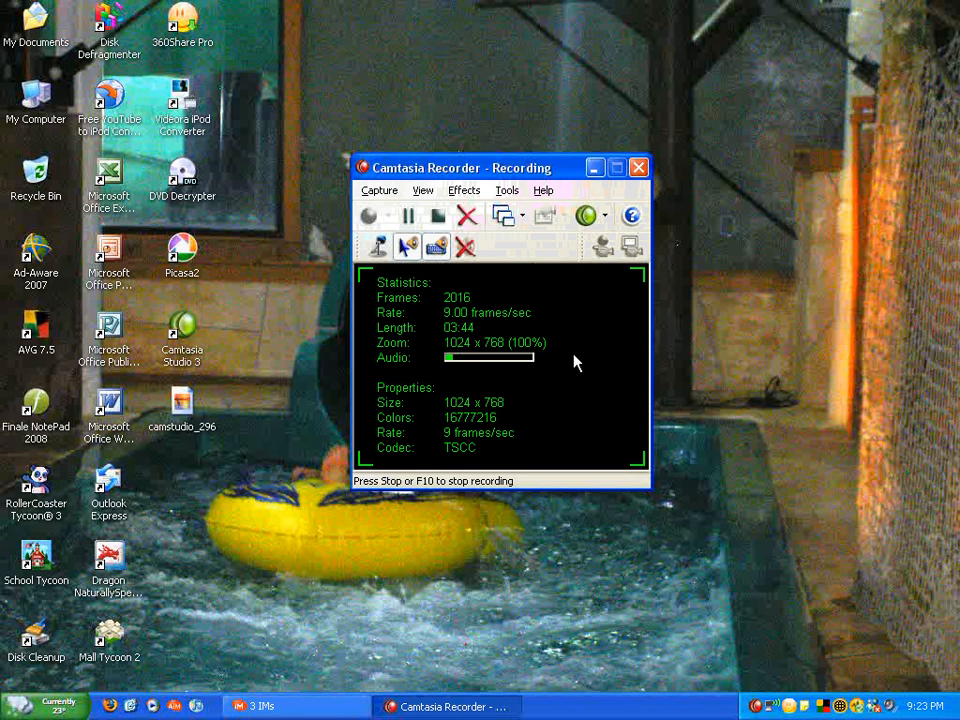
mouse_move(617, 498)
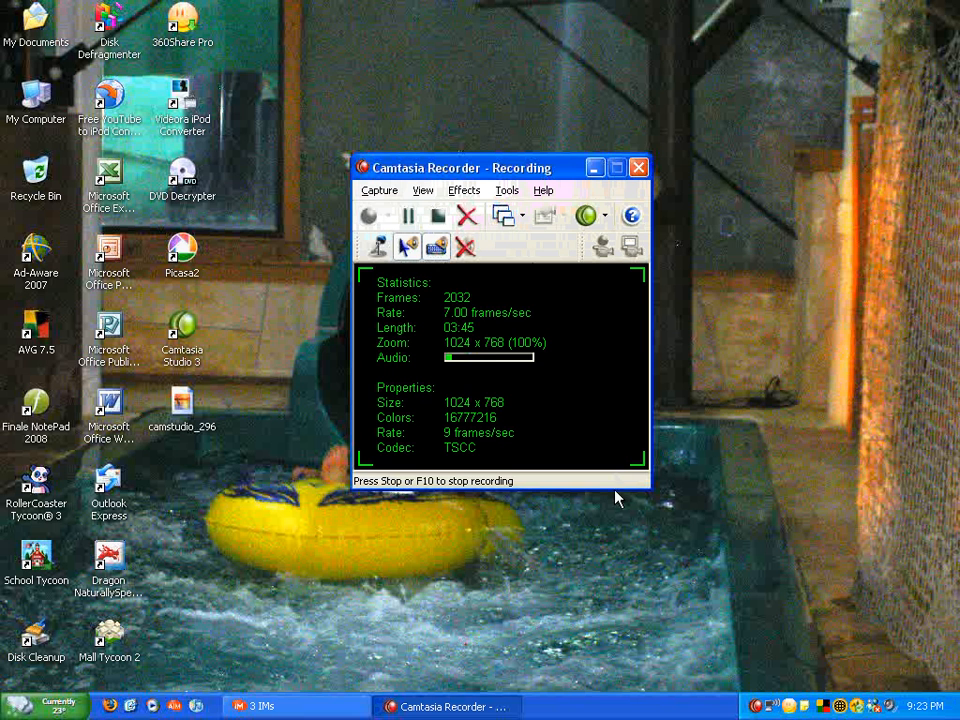
mouse_move(438, 565)
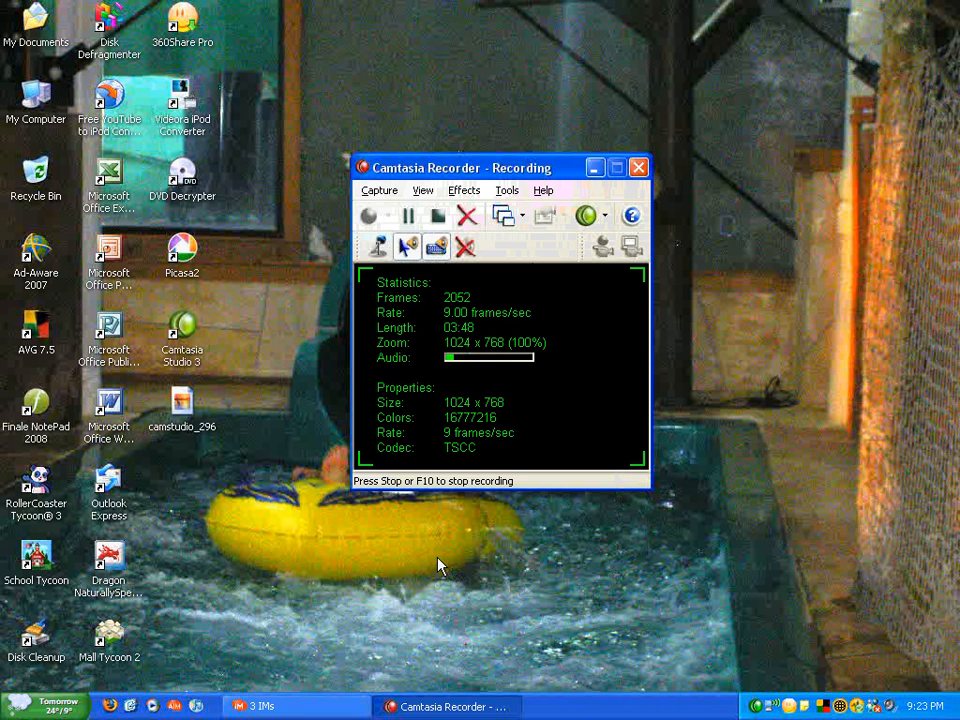
- Show the Recorder's Capture menu with pause, stop, region, audio and camera options
click(379, 190)
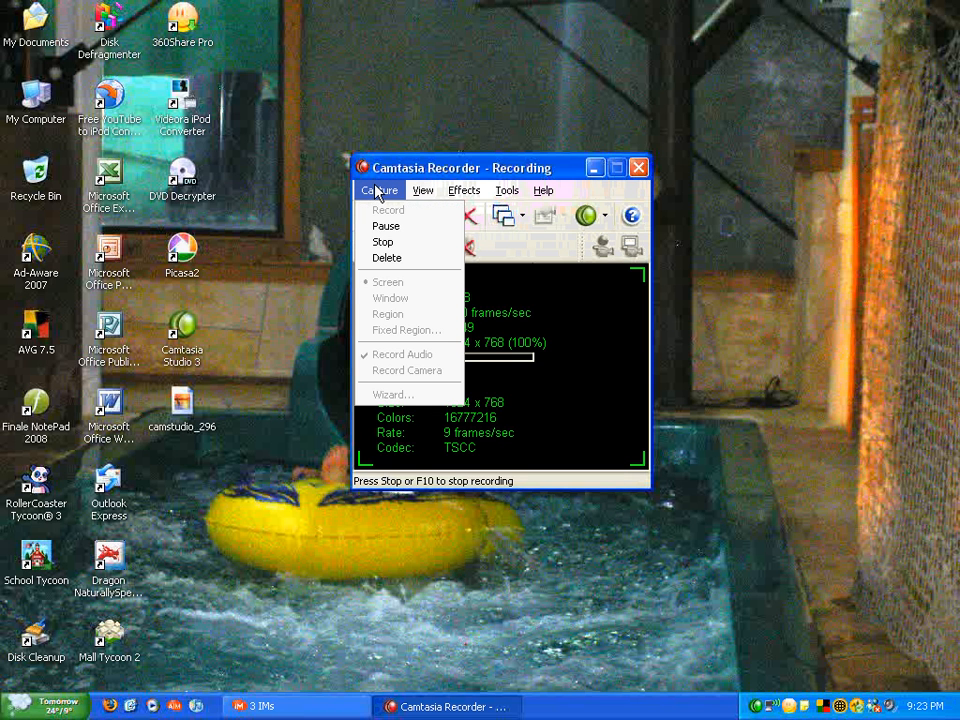
mouse_move(388, 210)
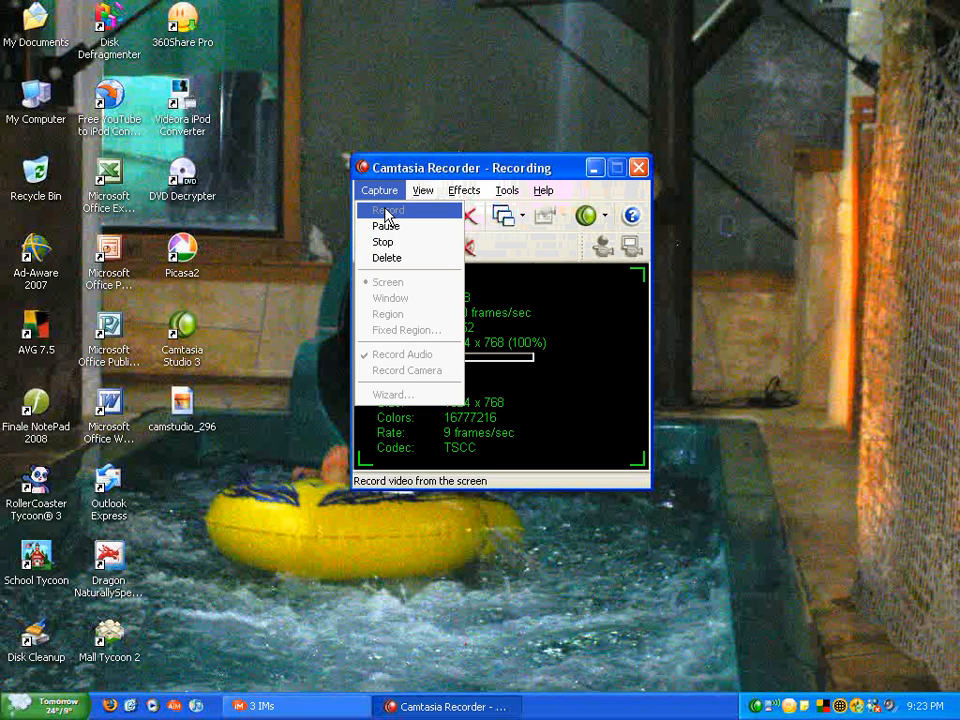
mouse_move(415, 282)
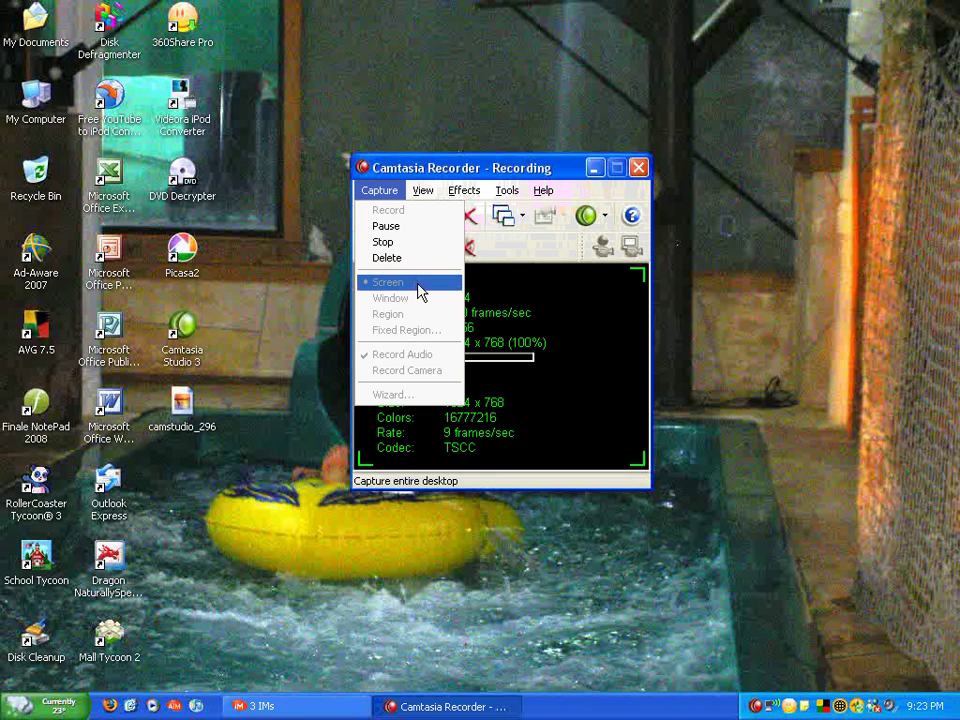
mouse_move(390, 298)
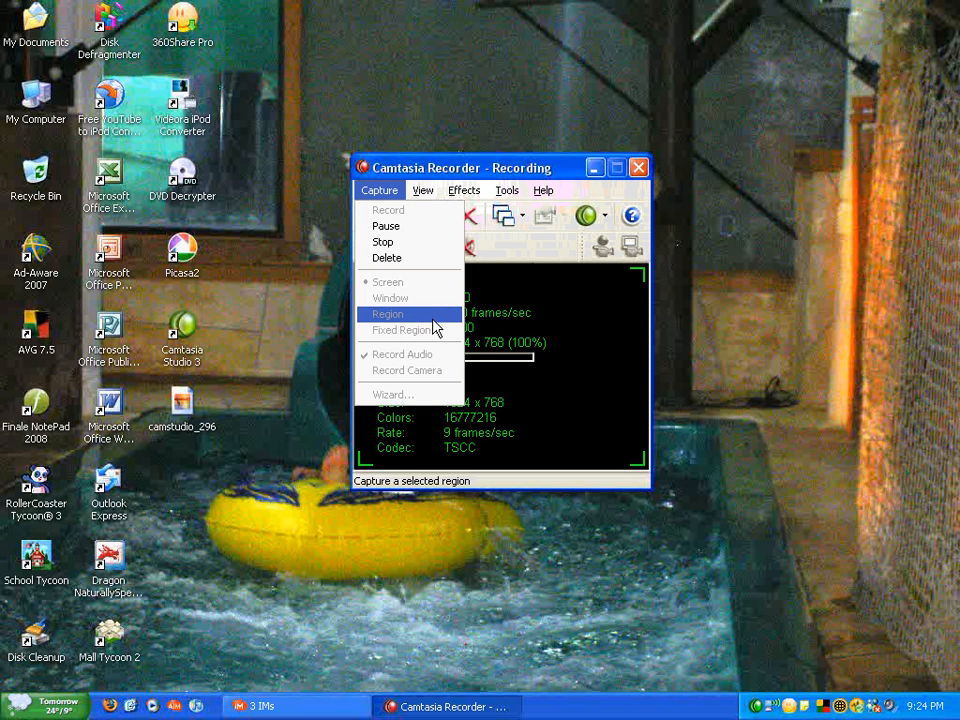
mouse_move(433, 330)
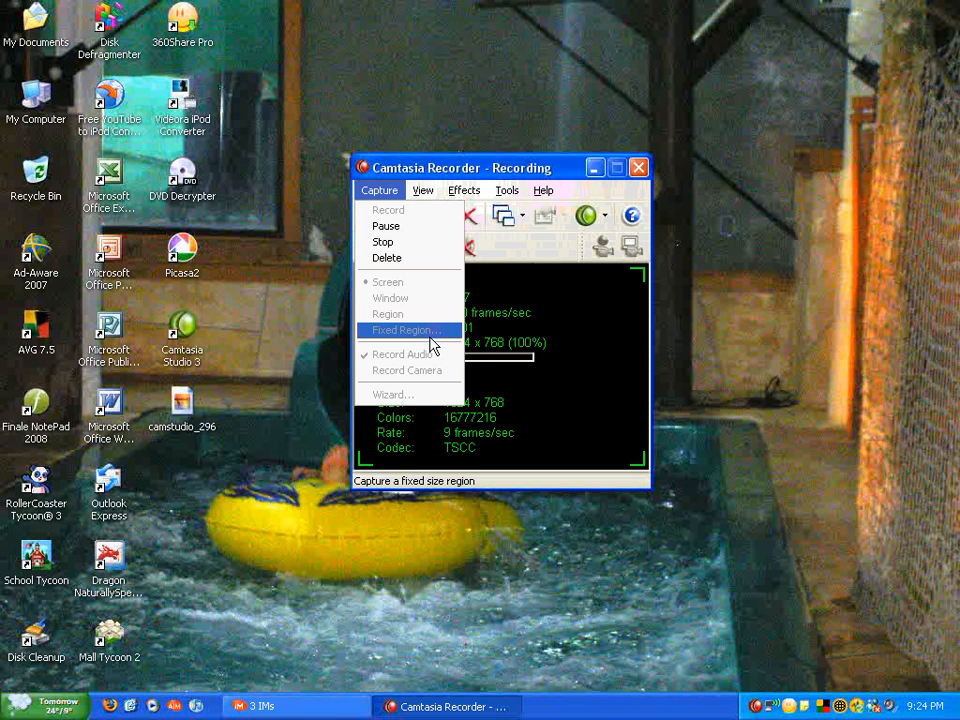
mouse_move(430, 360)
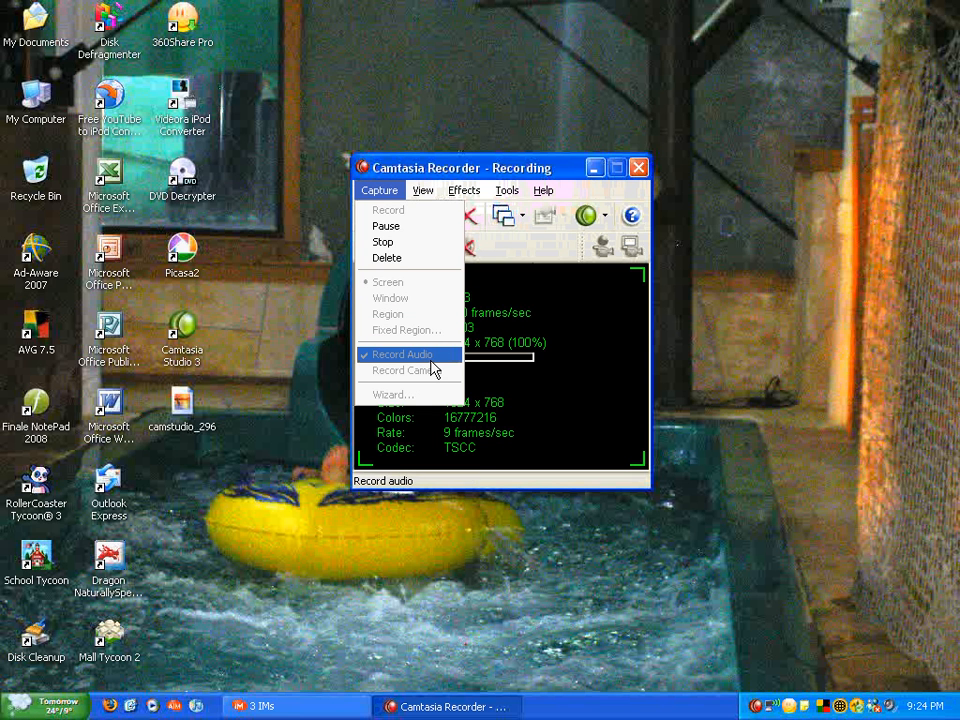
mouse_move(408, 371)
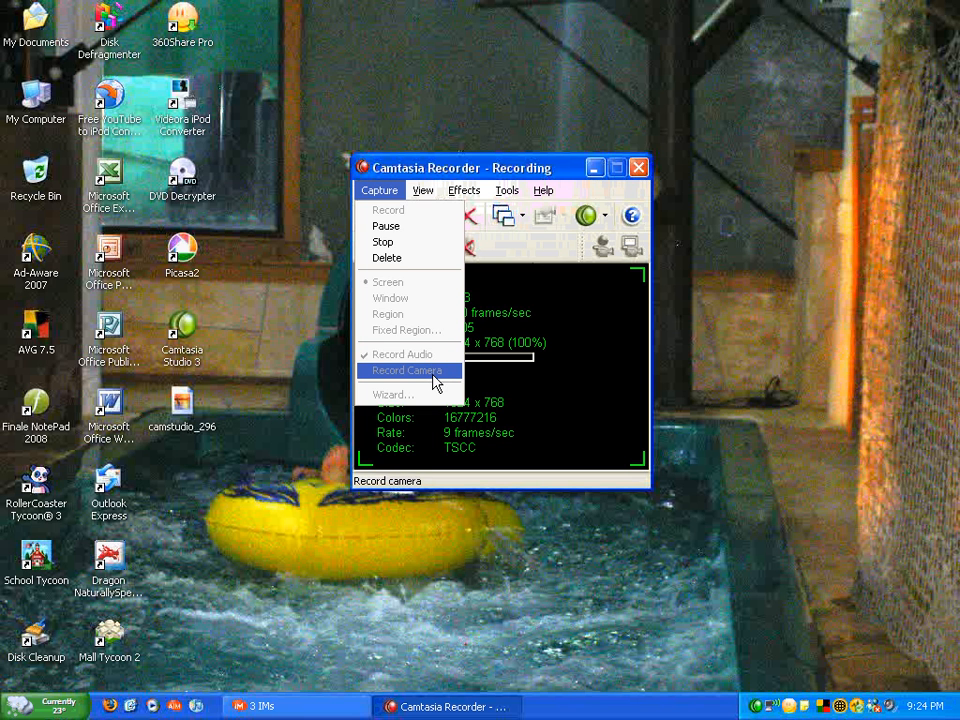
mouse_move(388, 210)
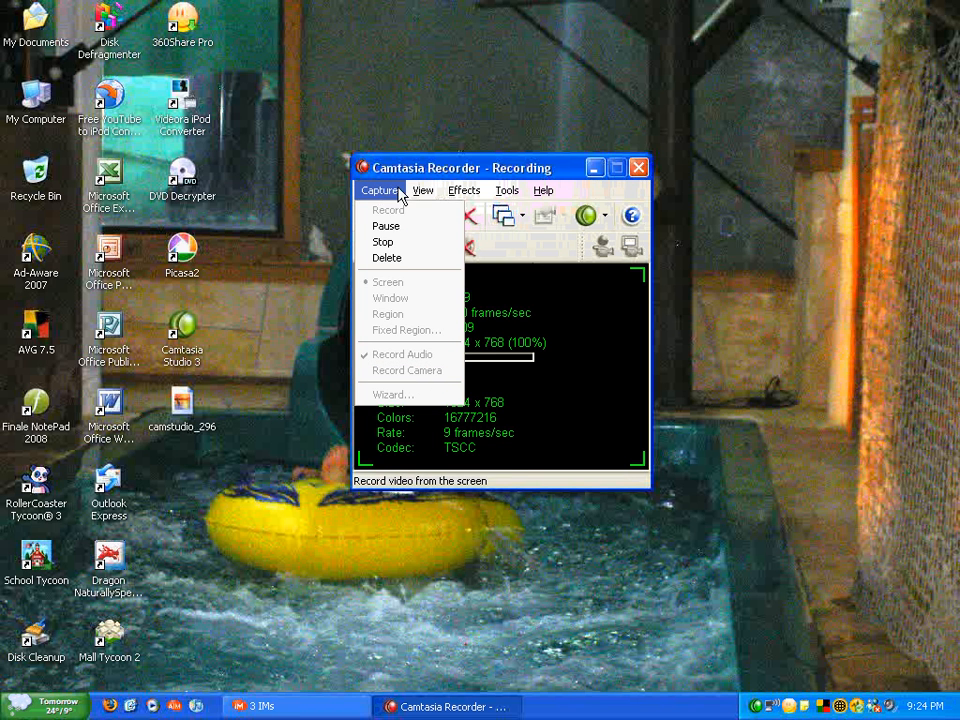
- Show the Recorder's View menu: Standard, Compact, Minimal, toolbars, Camera Preview, ScreenPad
click(422, 190)
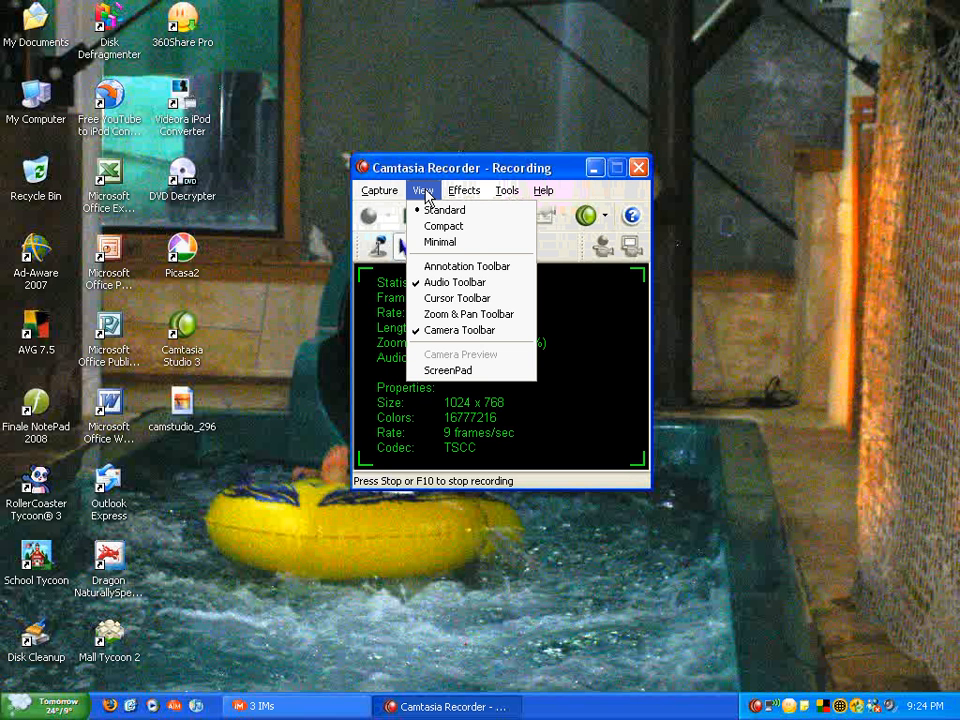
mouse_move(444, 210)
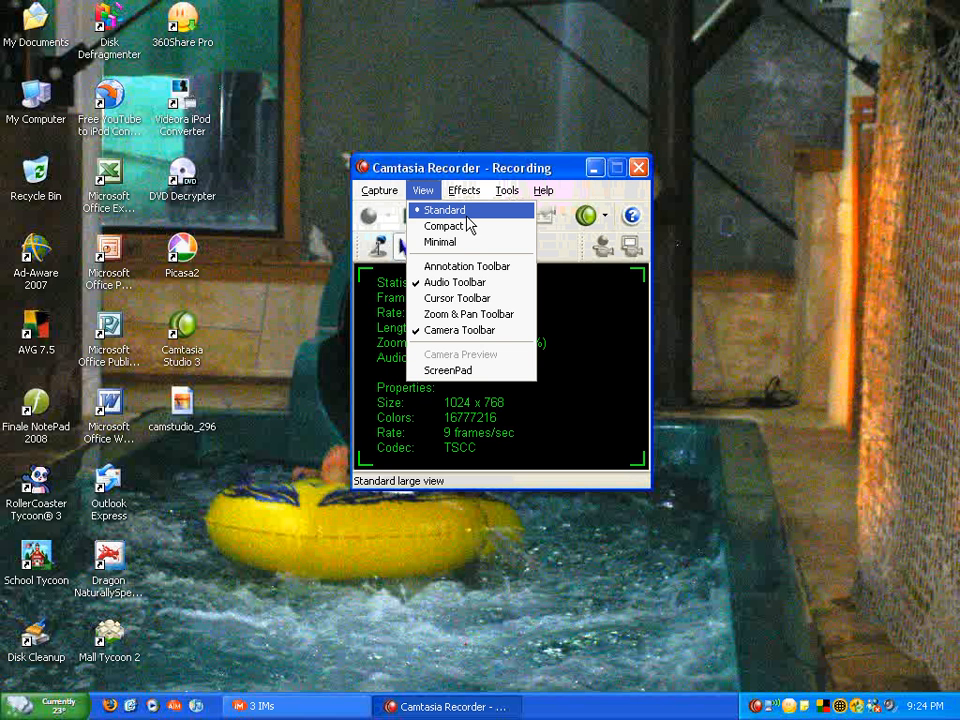
mouse_move(456, 225)
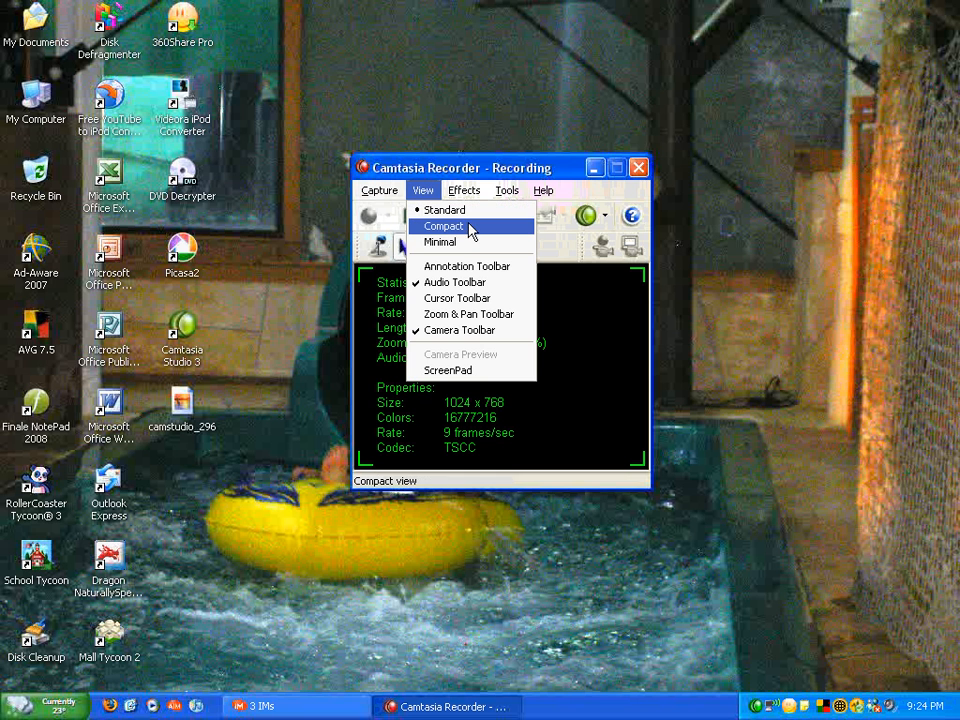
mouse_move(441, 242)
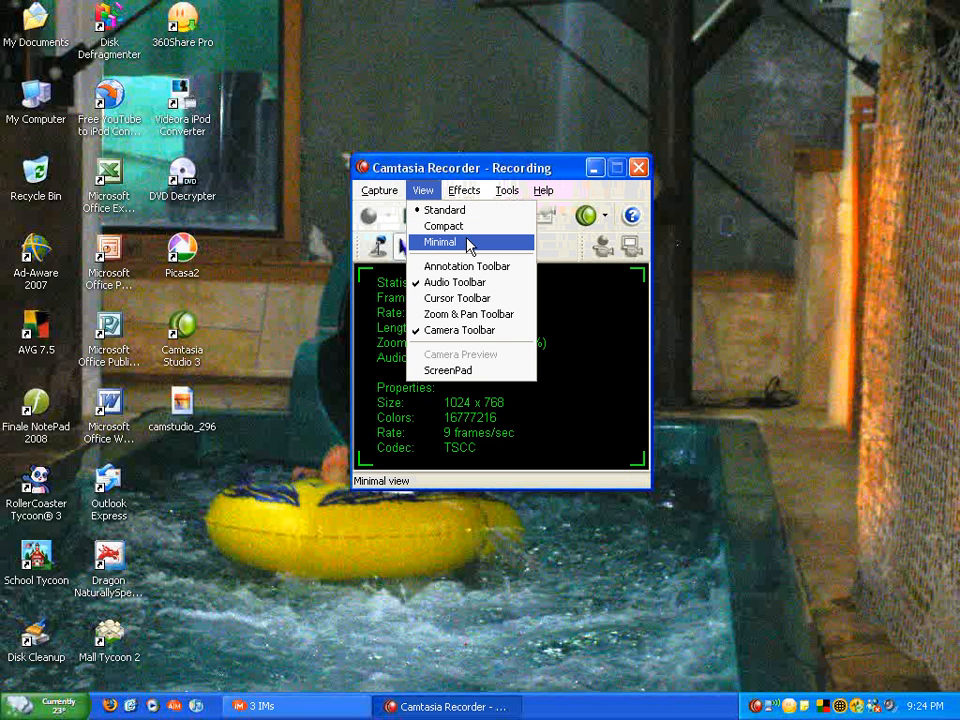
mouse_move(465, 260)
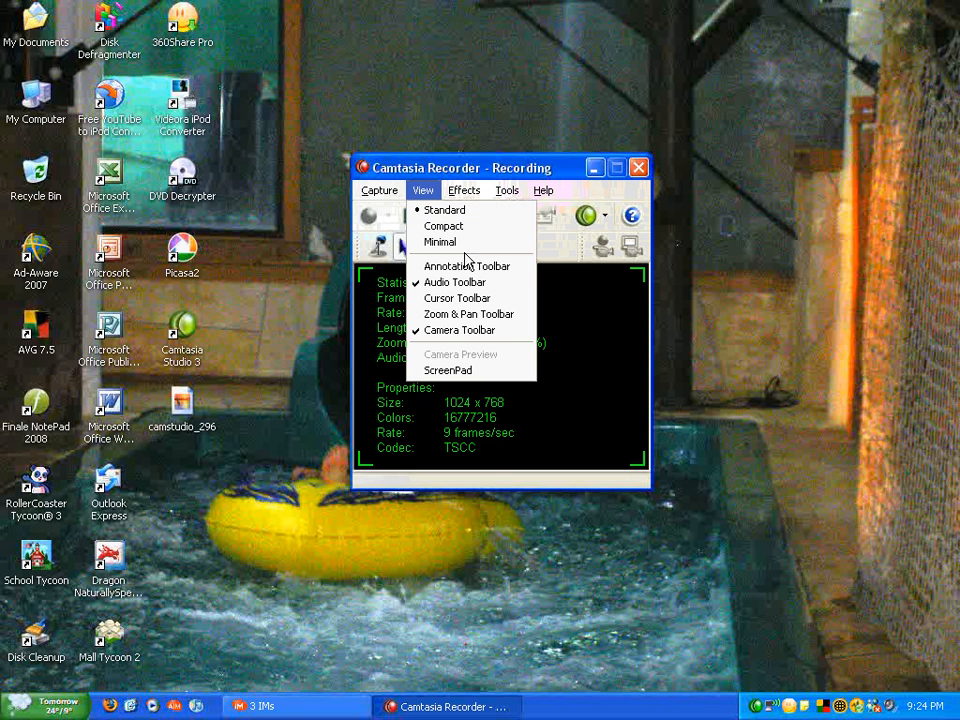
mouse_move(467, 266)
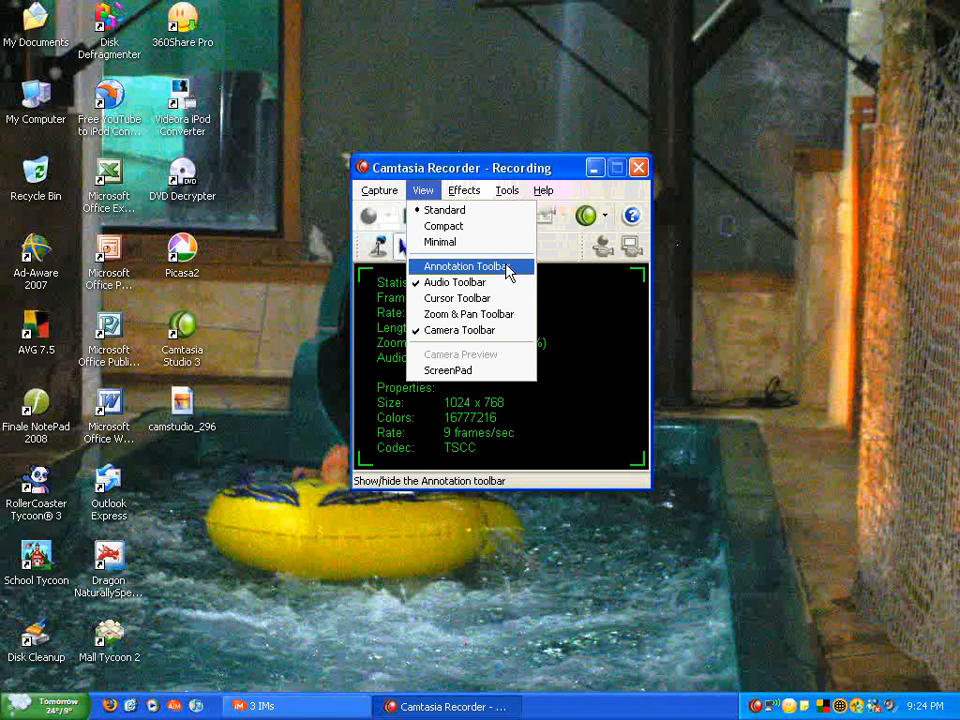
mouse_move(510, 287)
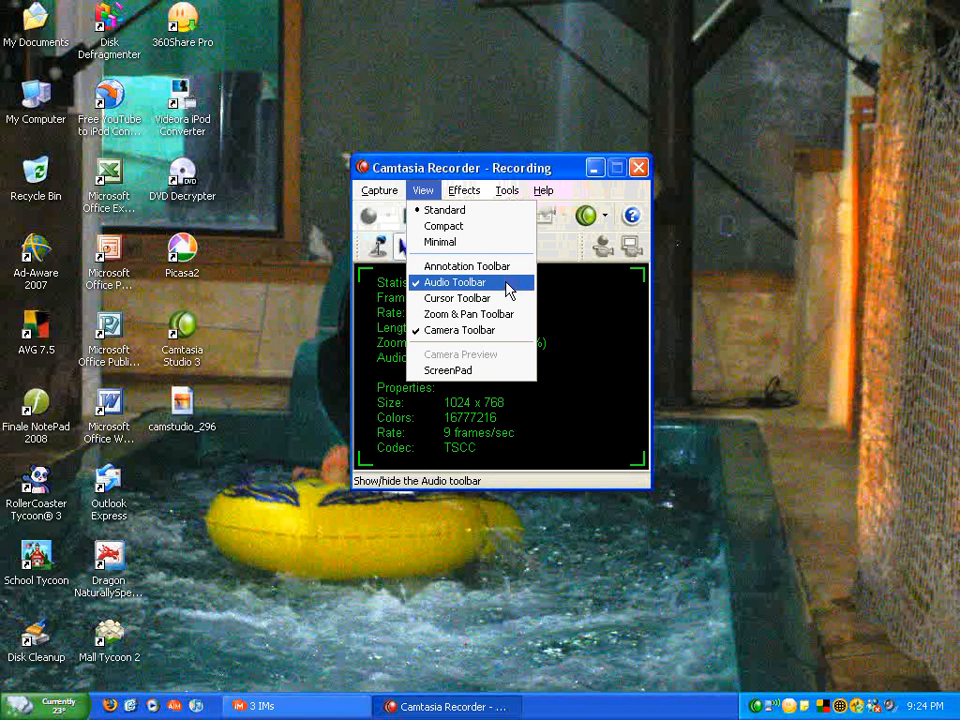
mouse_move(468, 314)
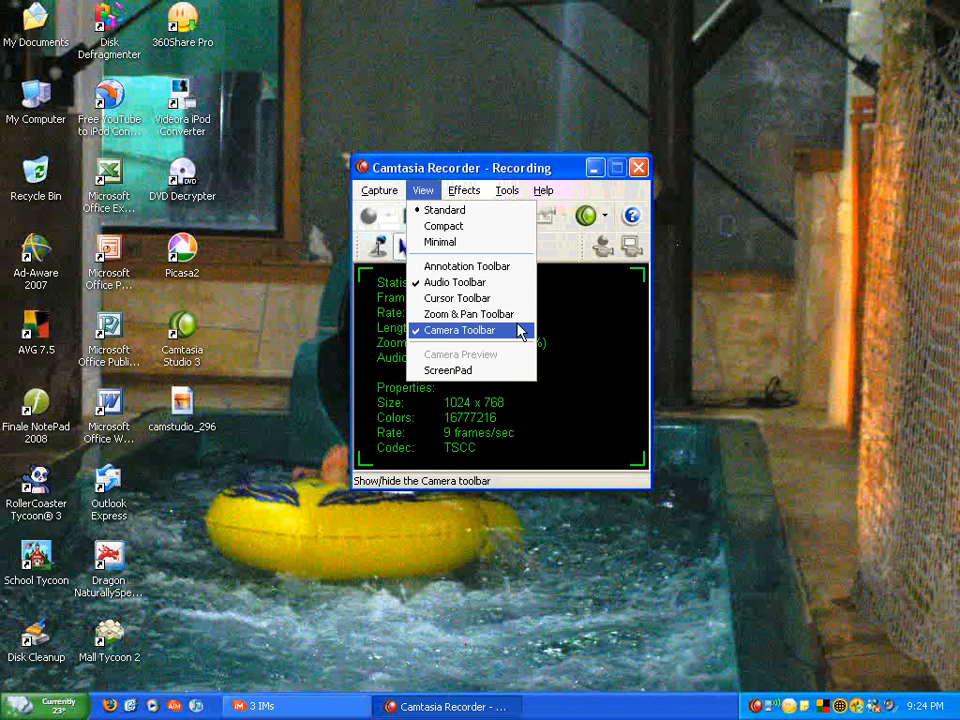
mouse_move(460, 355)
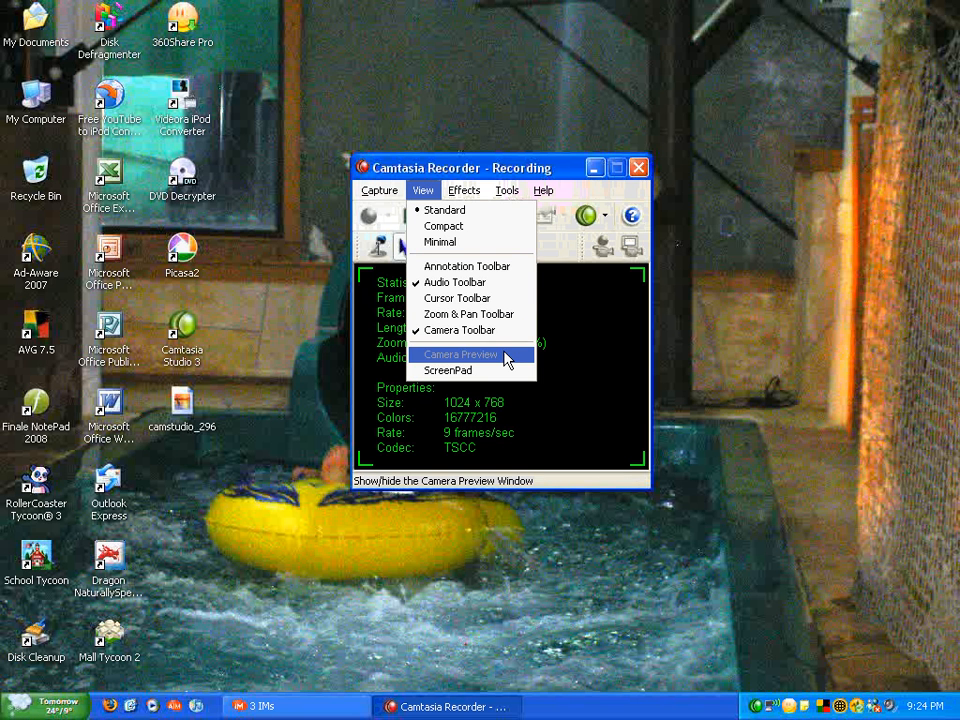
mouse_move(448, 371)
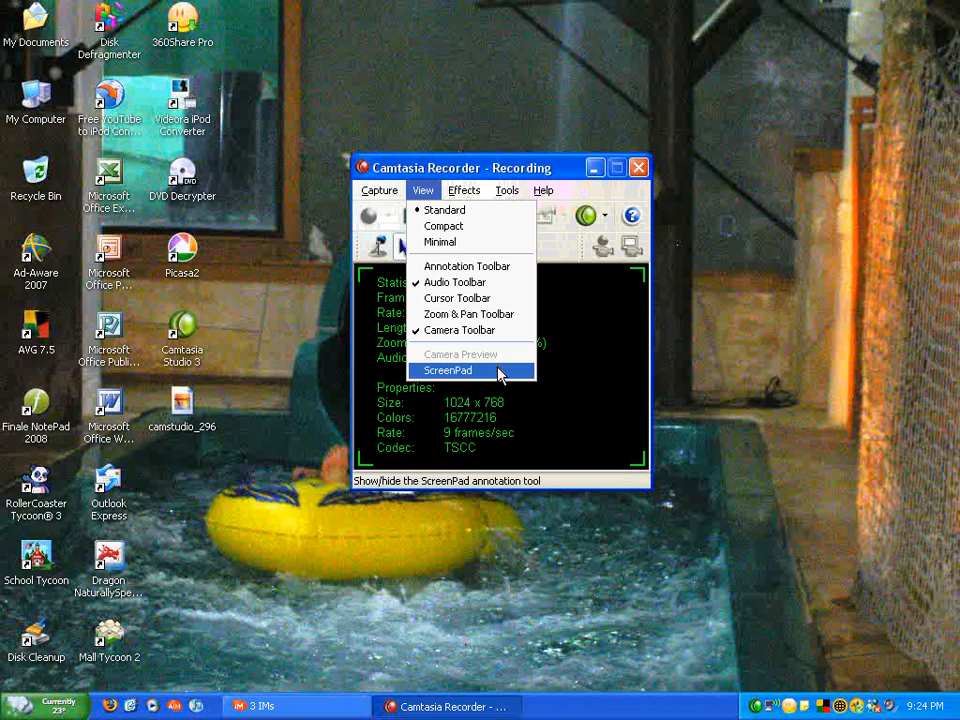
mouse_move(499, 362)
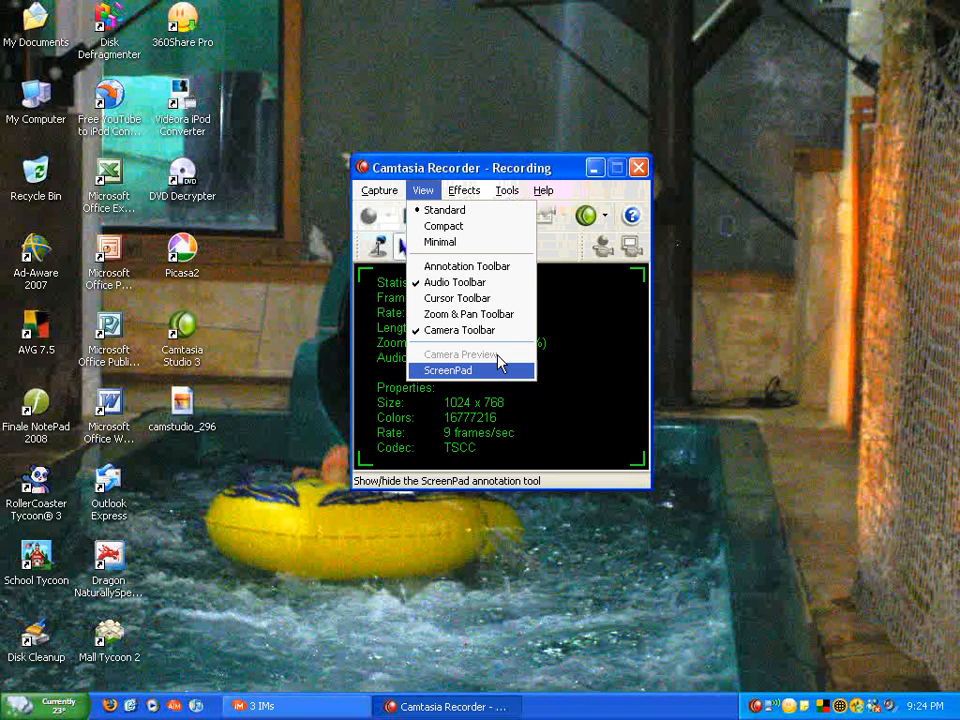
- Show the Recorder's Effects menu and its Annotation submenu of captions, watermarks and ScreenDraw
click(464, 190)
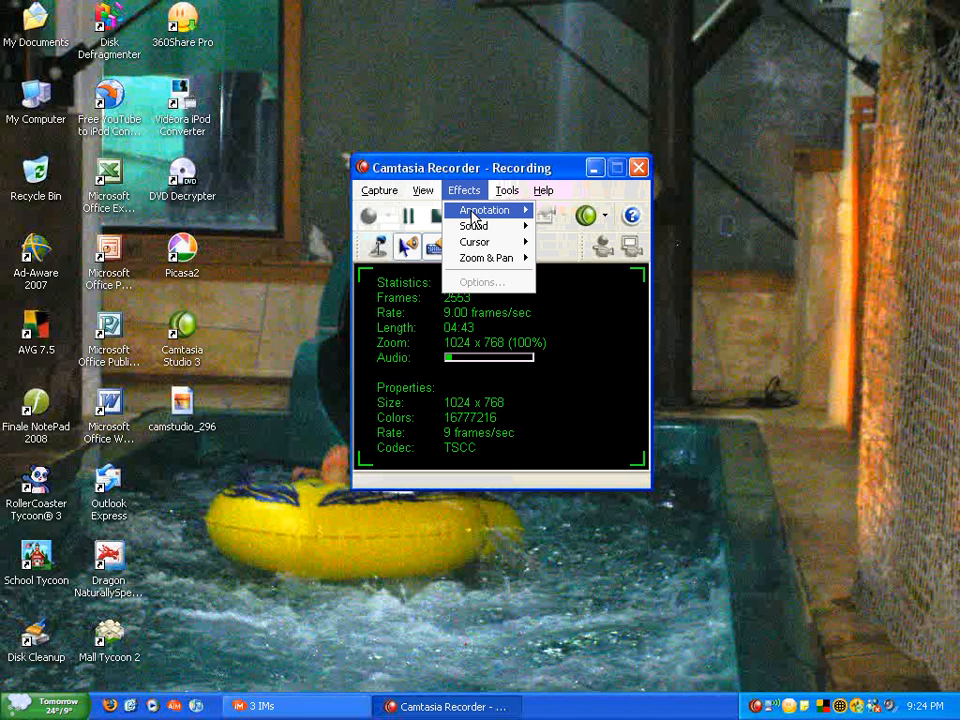
mouse_move(484, 210)
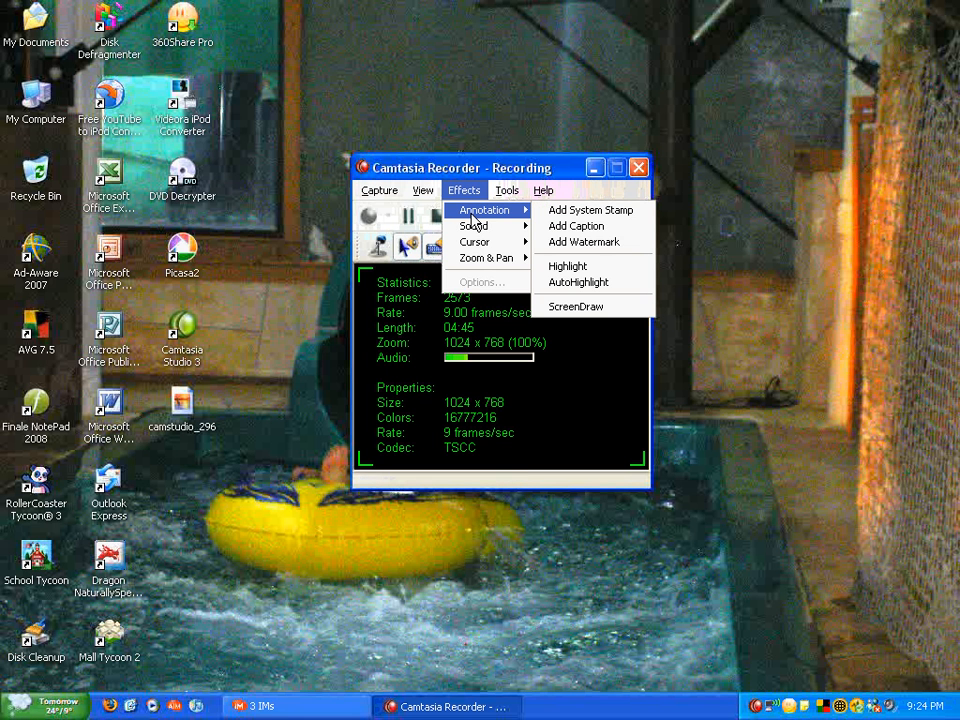
mouse_move(590, 210)
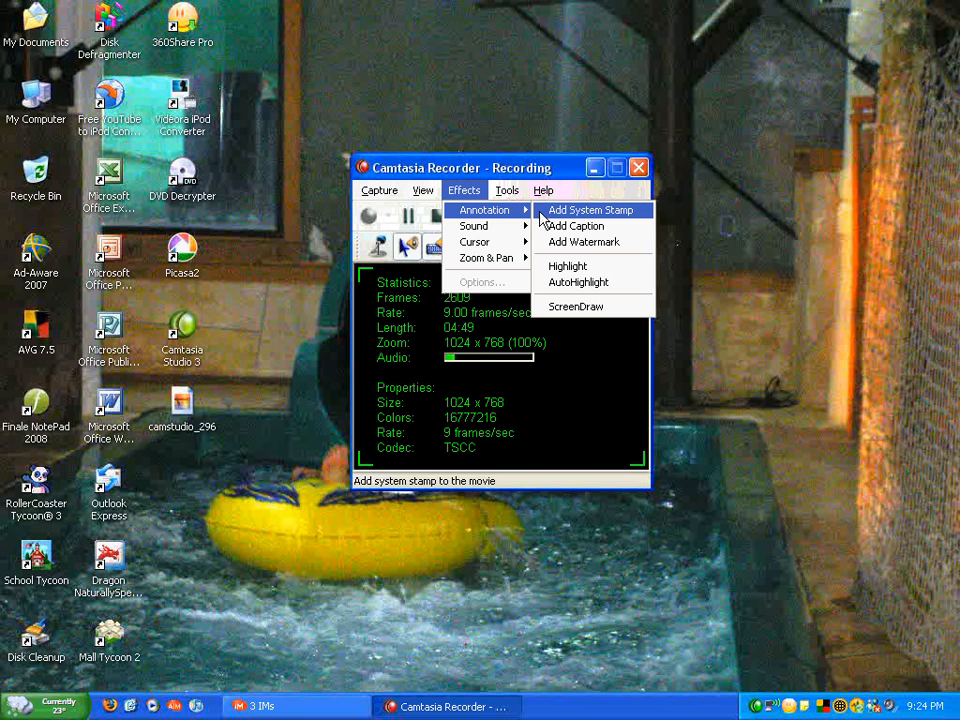
mouse_move(575, 225)
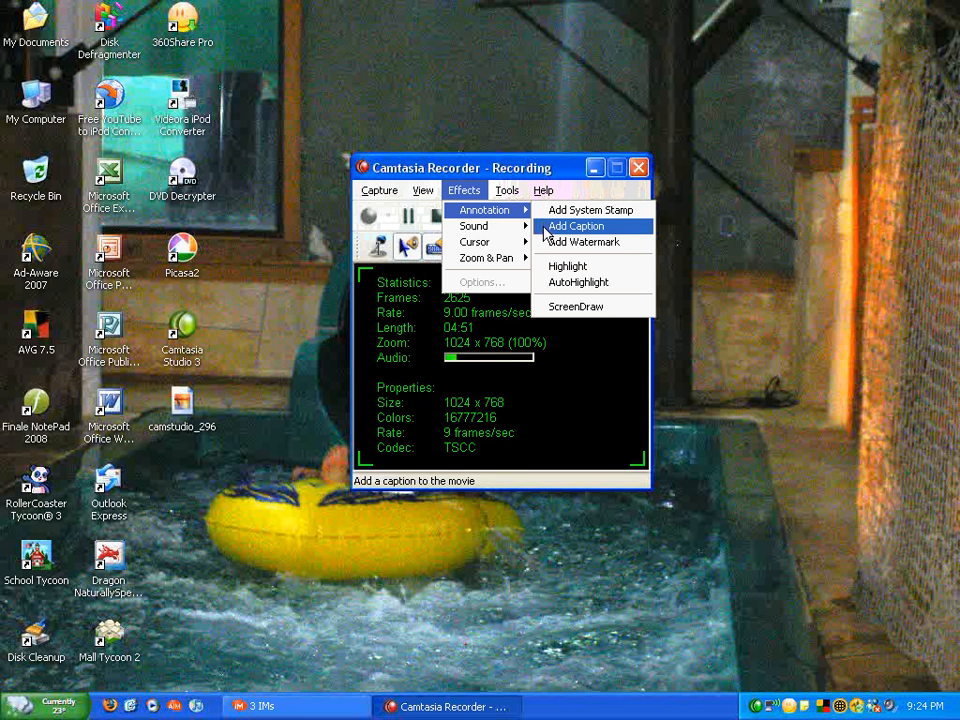
mouse_move(542, 262)
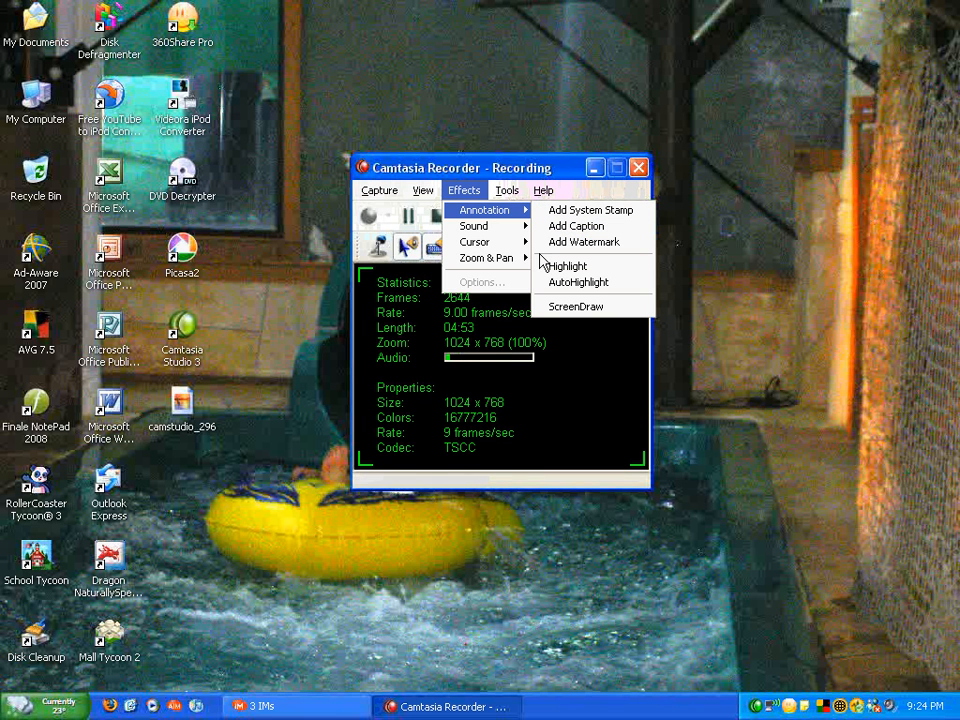
mouse_move(567, 266)
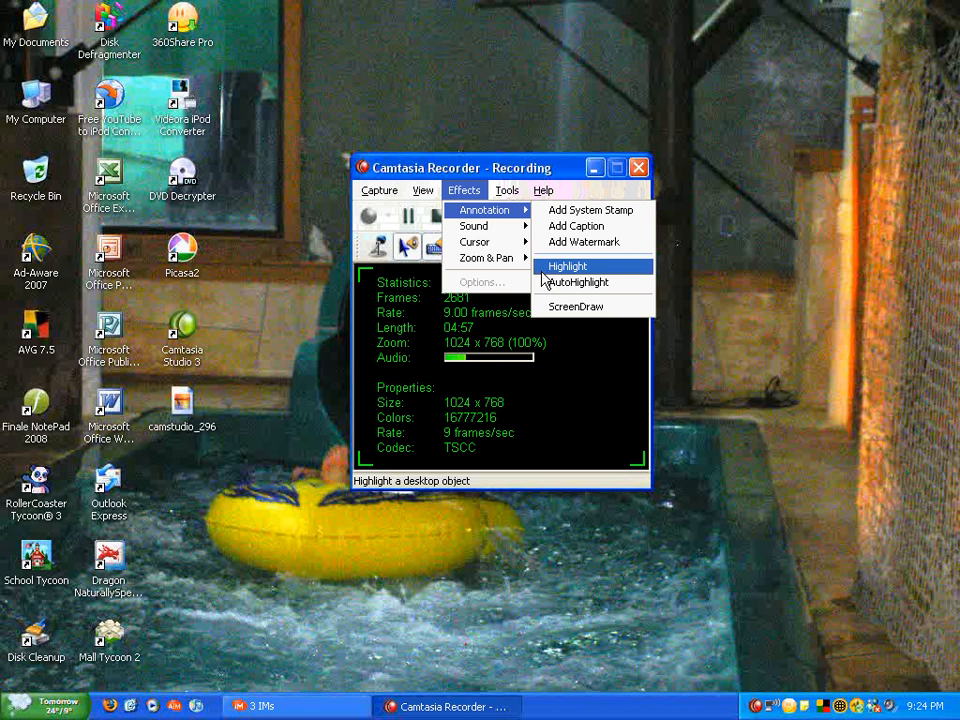
mouse_move(578, 282)
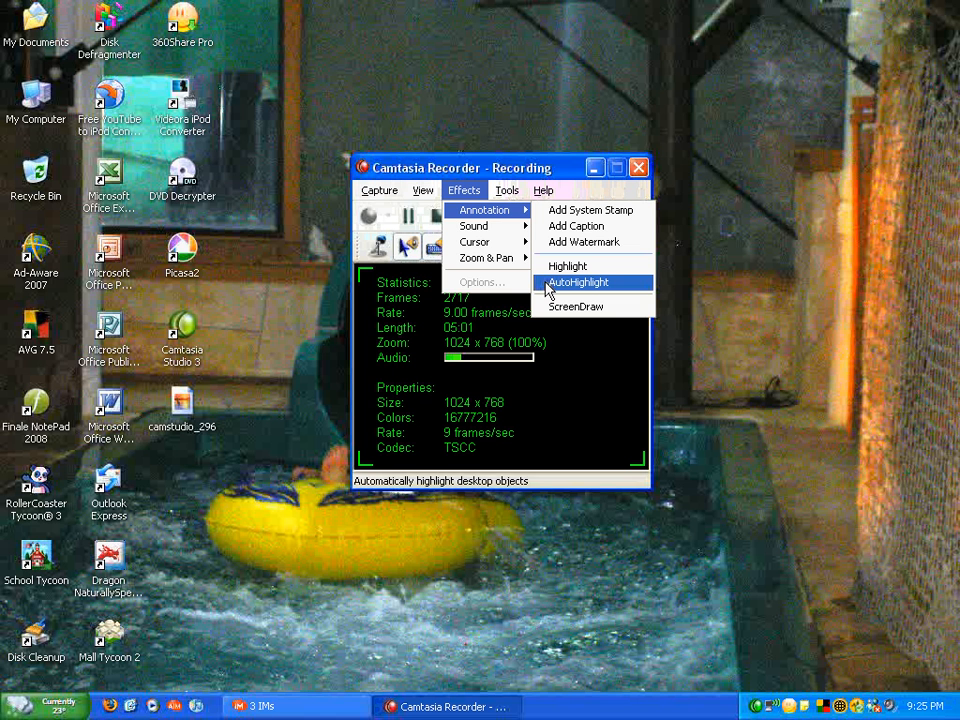
mouse_move(576, 306)
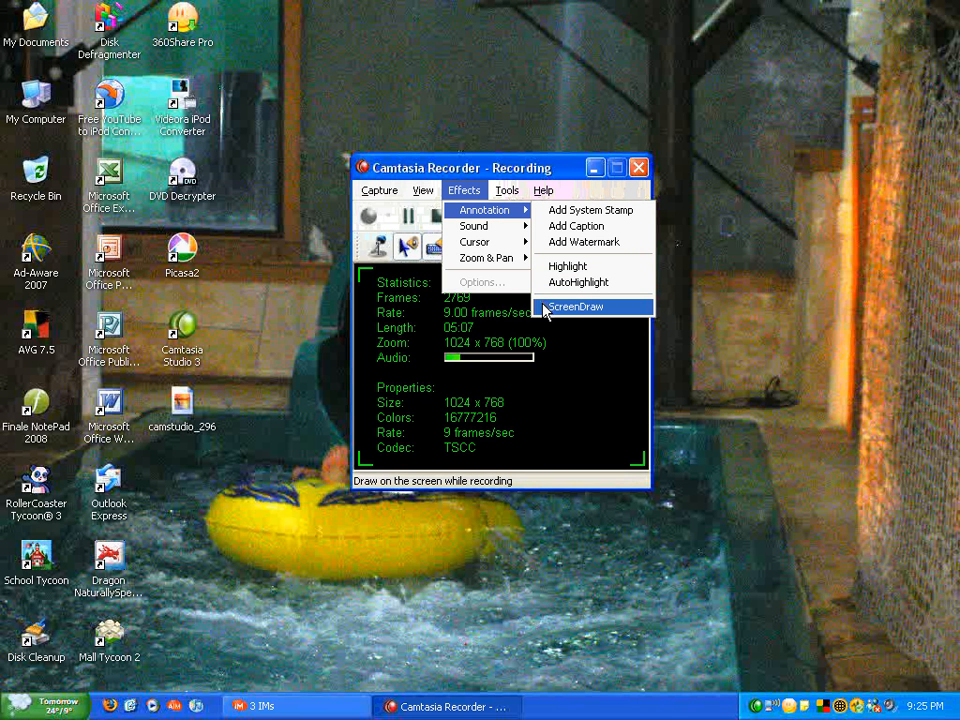
mouse_move(475, 225)
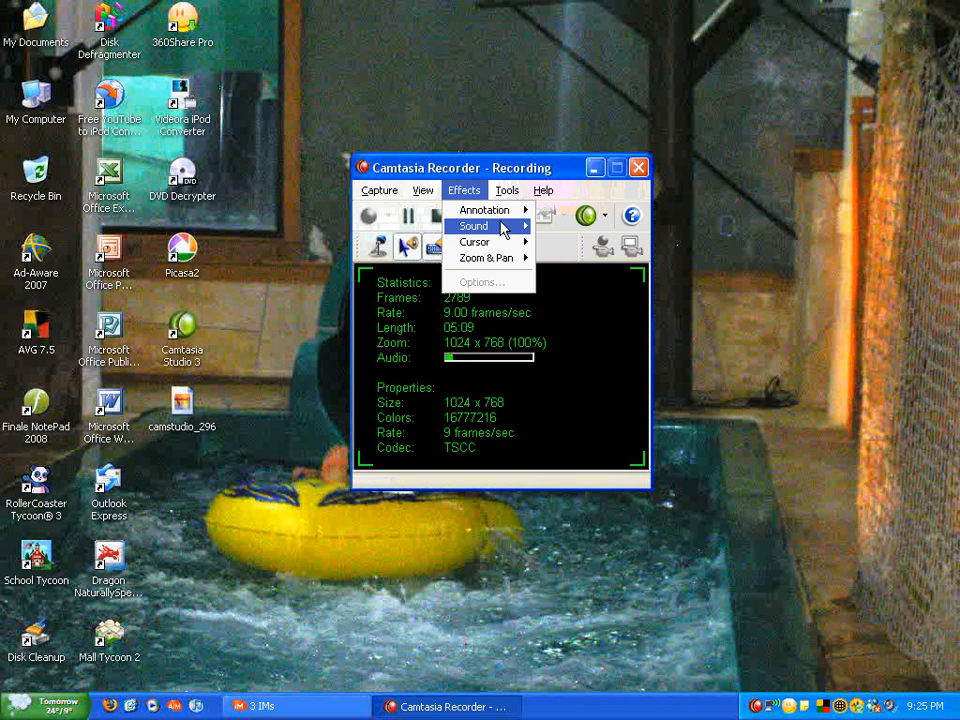
mouse_move(473, 225)
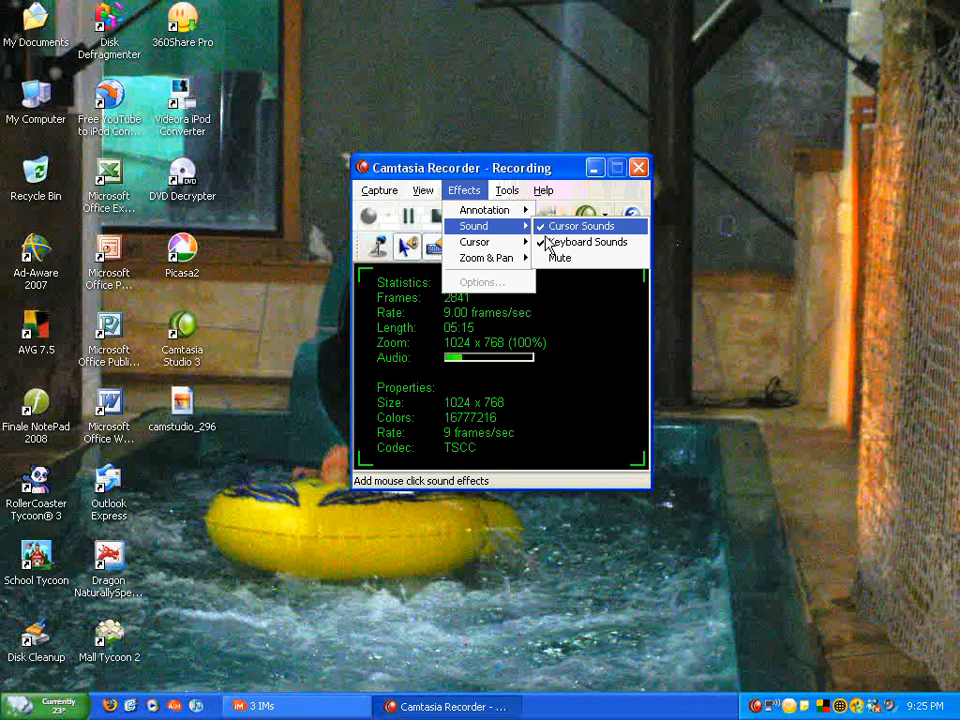
mouse_move(588, 242)
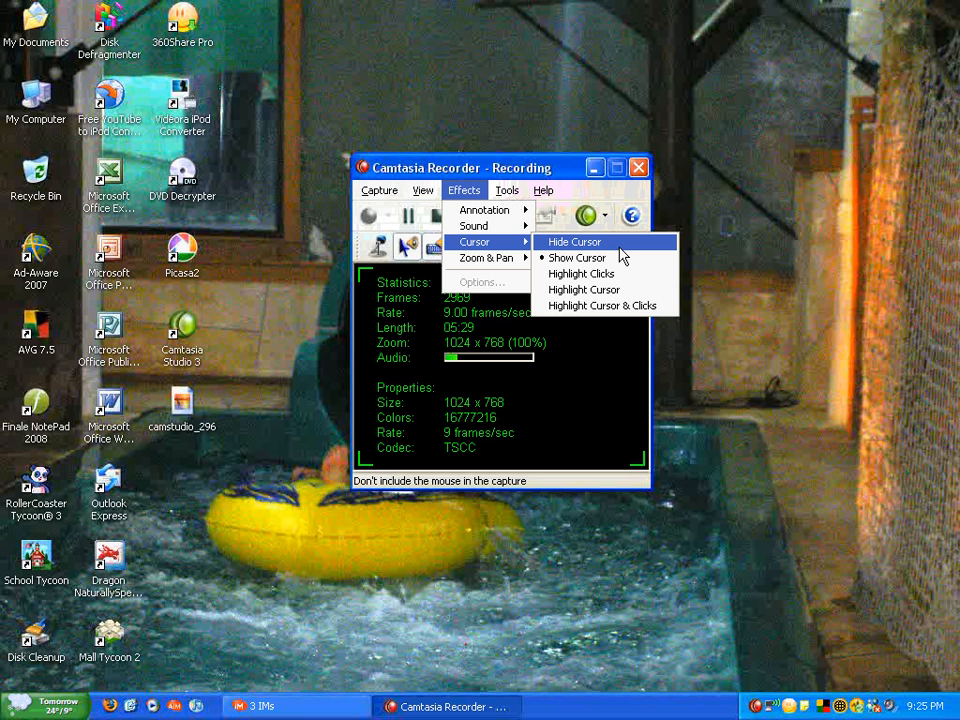
mouse_move(581, 273)
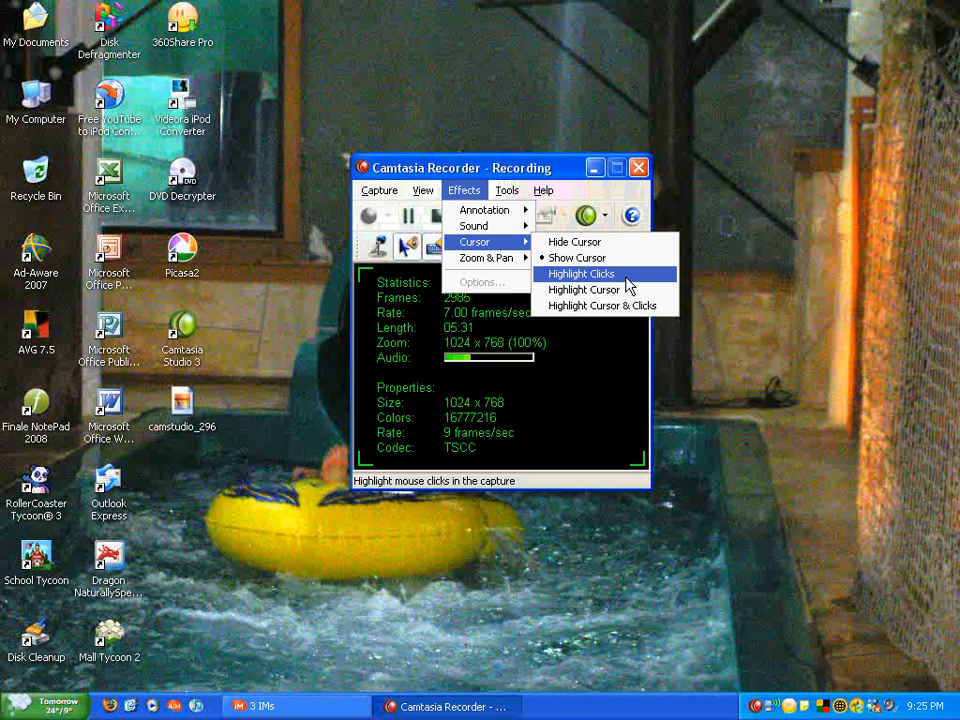
mouse_move(585, 289)
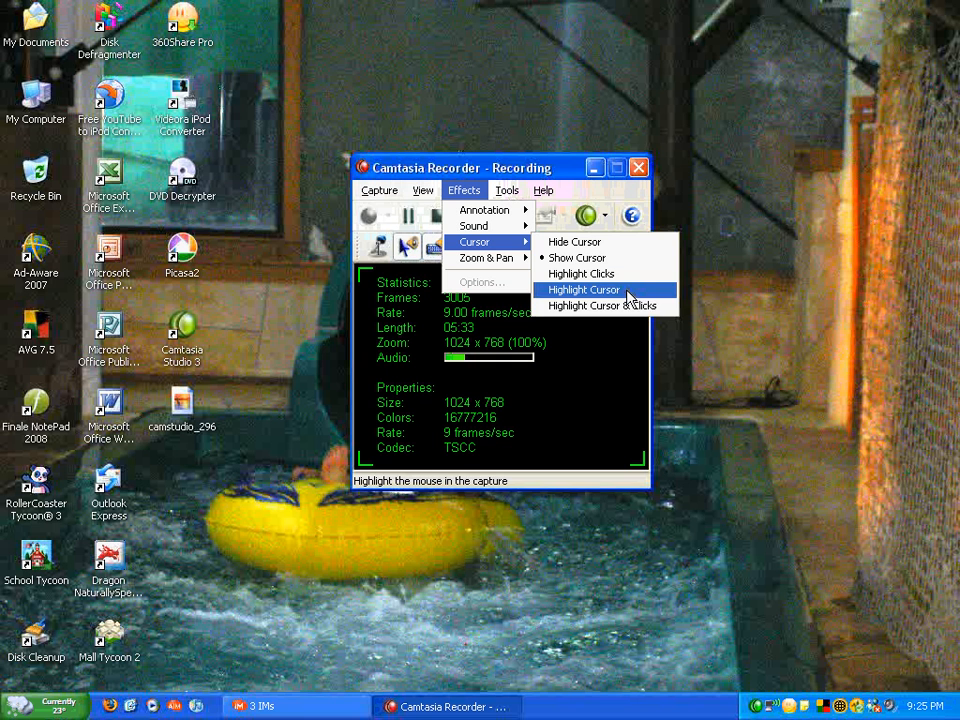
mouse_move(603, 305)
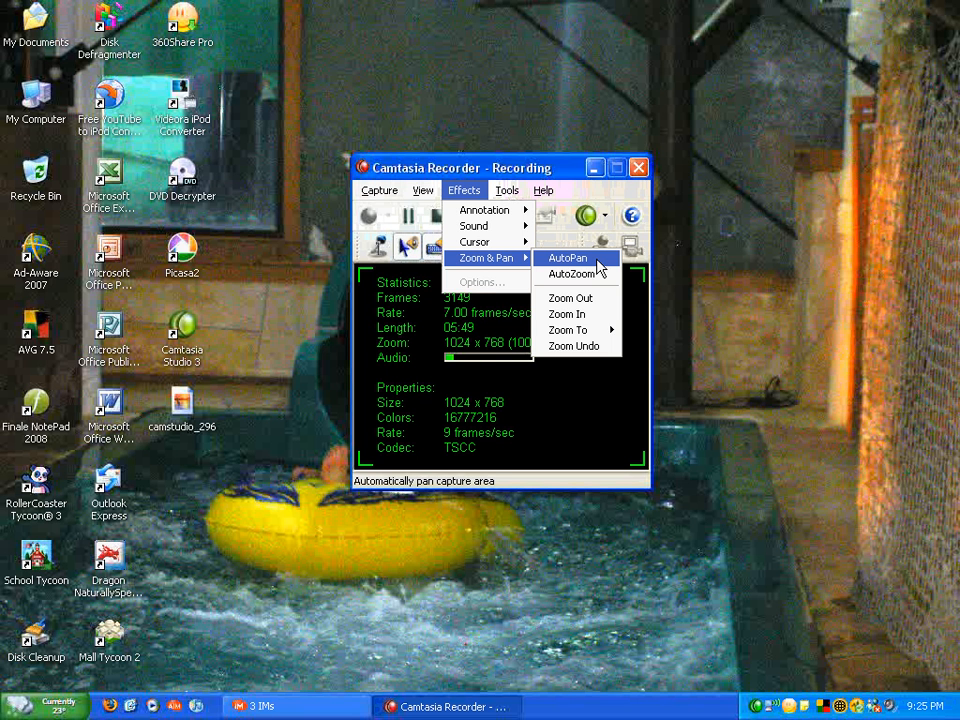
mouse_move(571, 274)
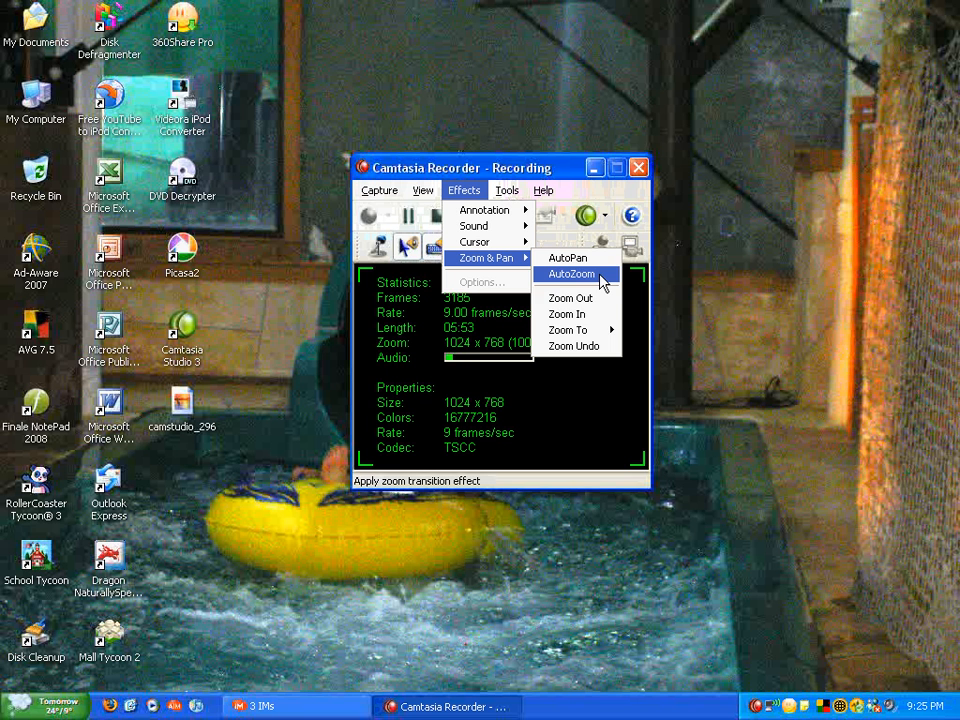
mouse_move(570, 298)
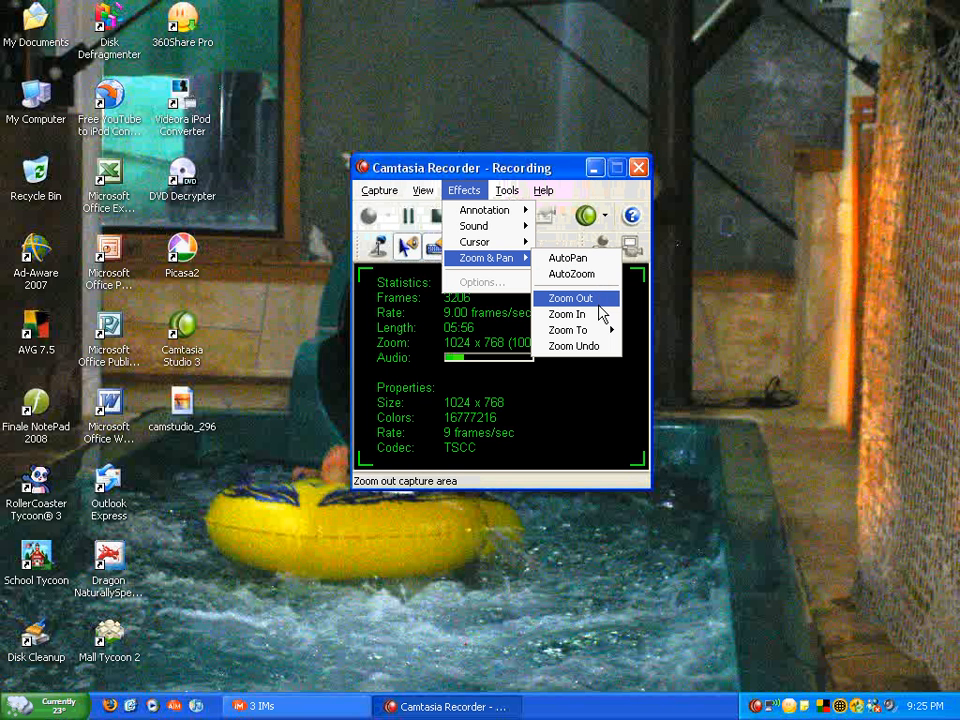
mouse_move(567, 330)
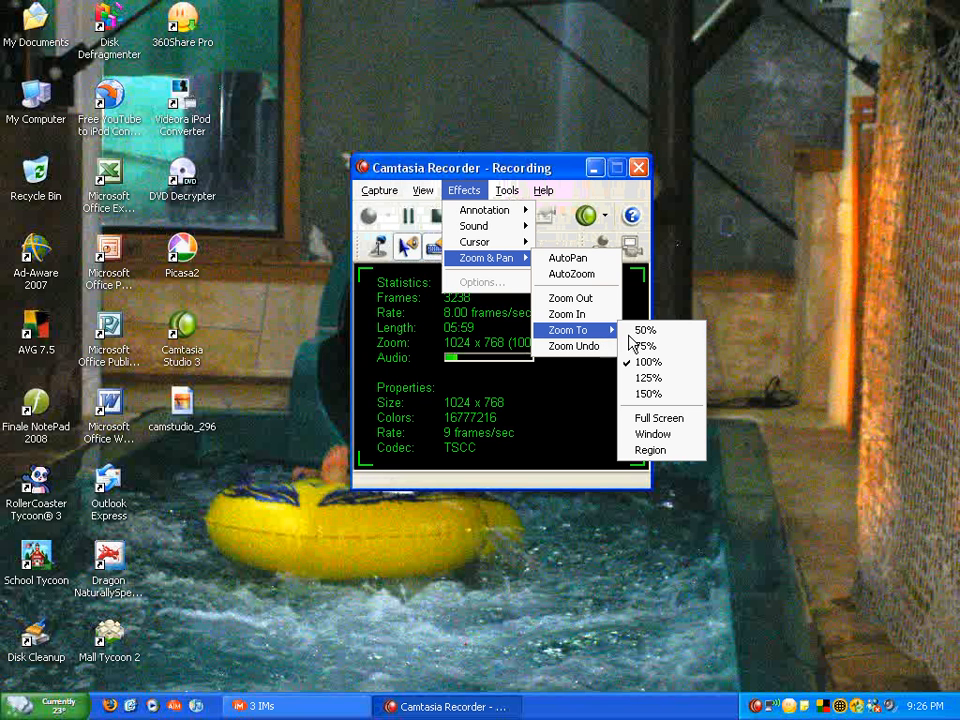
mouse_move(646, 346)
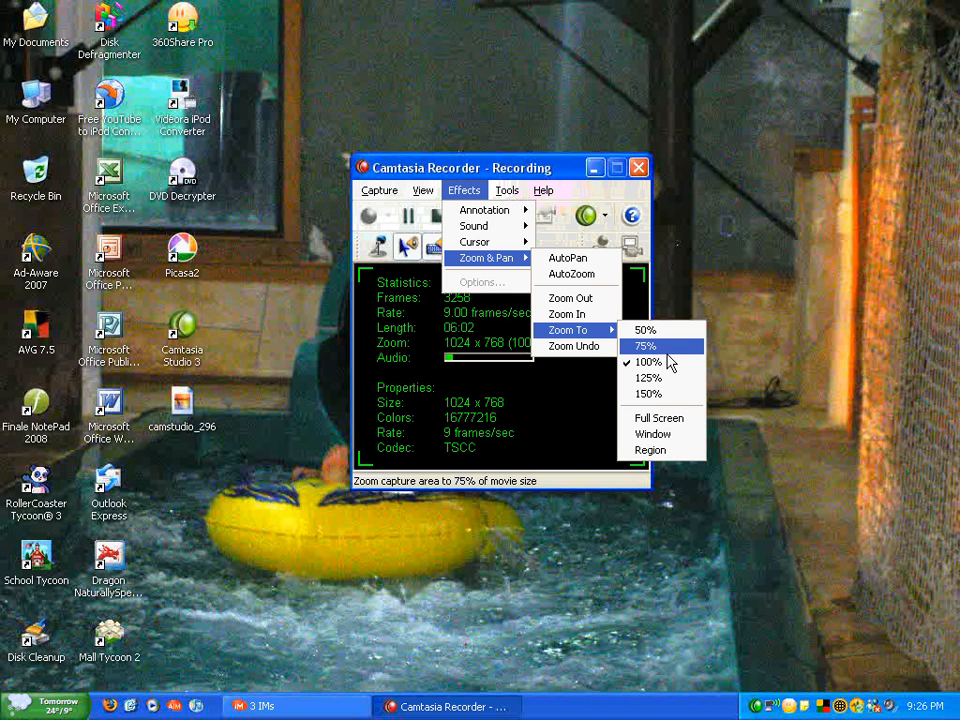
mouse_move(648, 378)
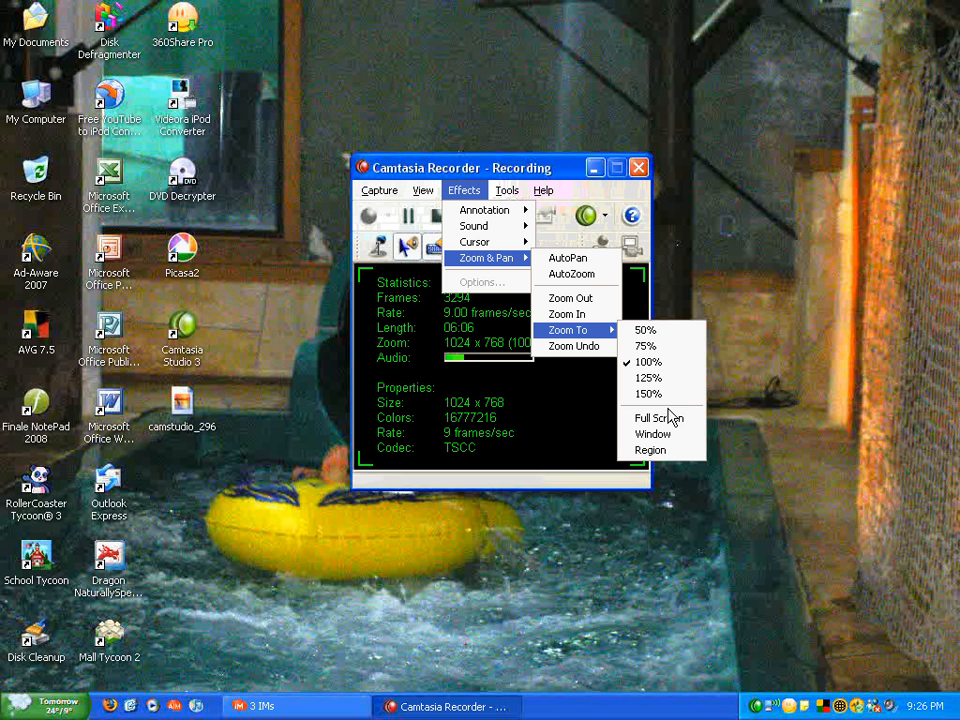
mouse_move(653, 434)
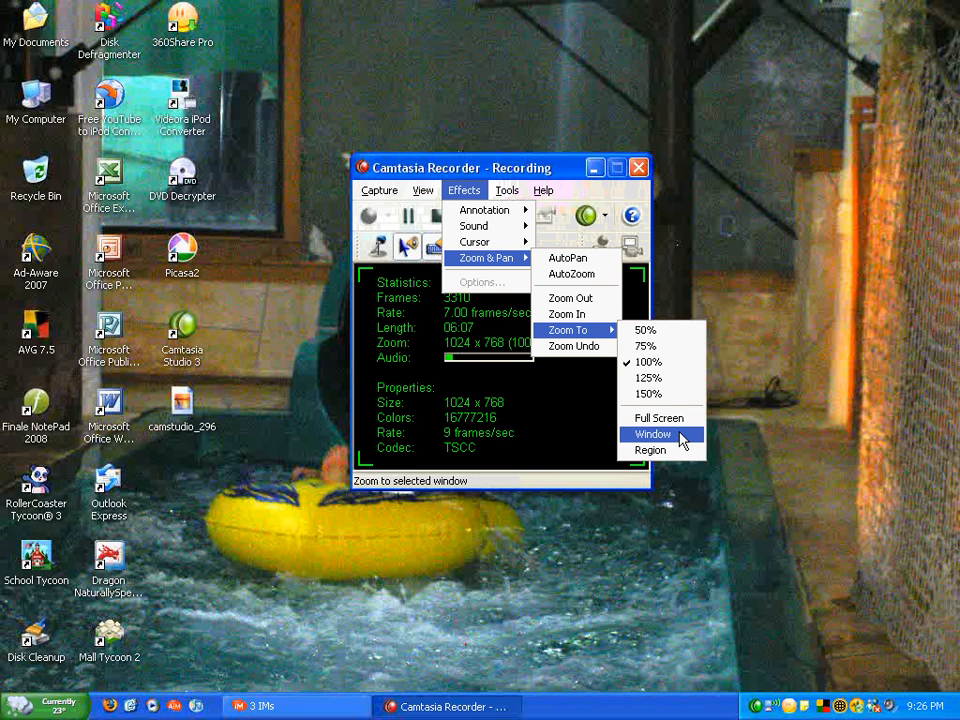
mouse_move(547, 331)
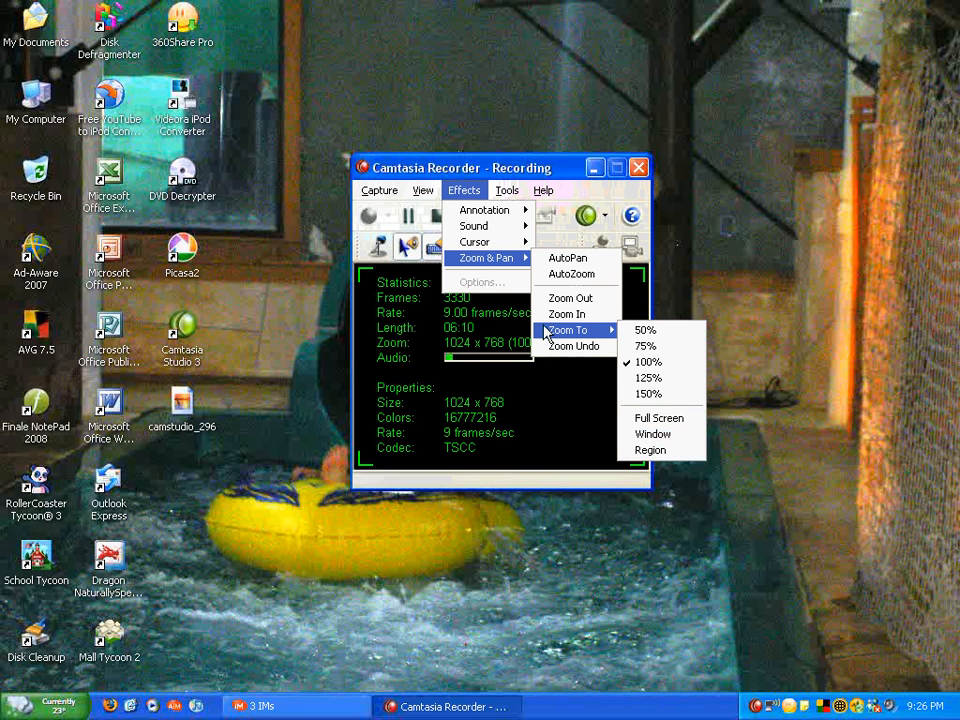
mouse_move(486, 282)
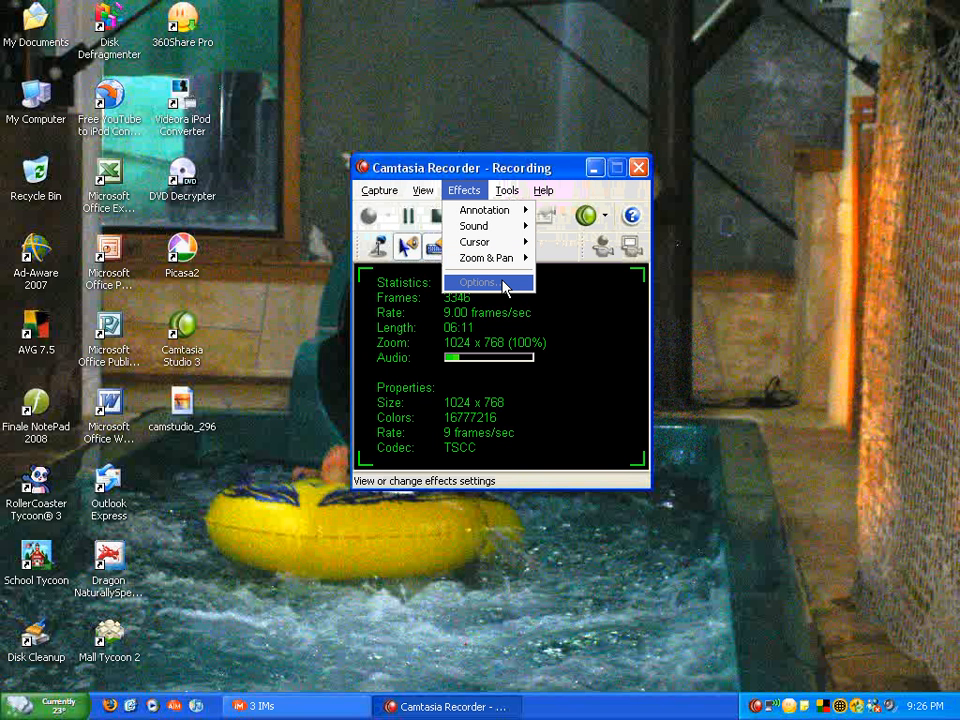
mouse_move(510, 289)
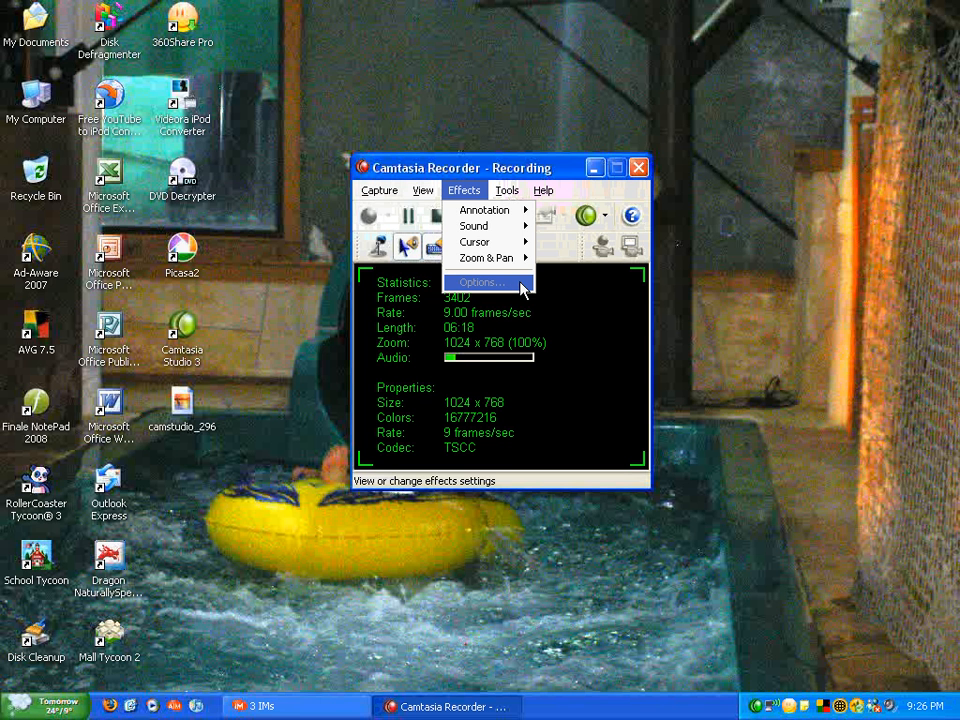
mouse_move(485, 258)
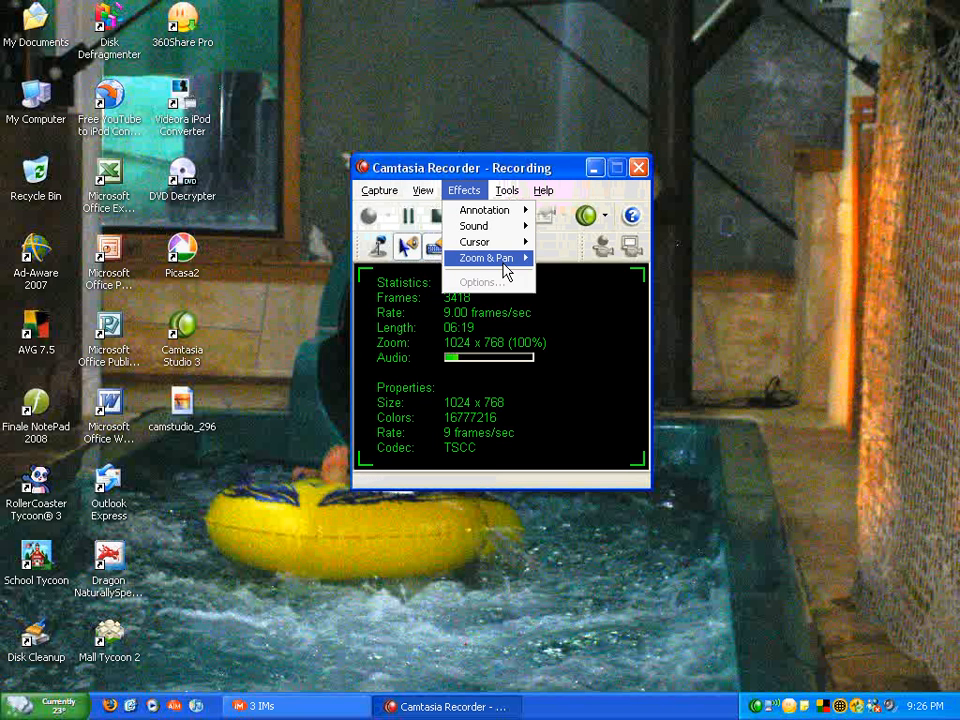
- Browse the Recorder's Tools menu of Camtasia applications, then close it without launching any
click(507, 190)
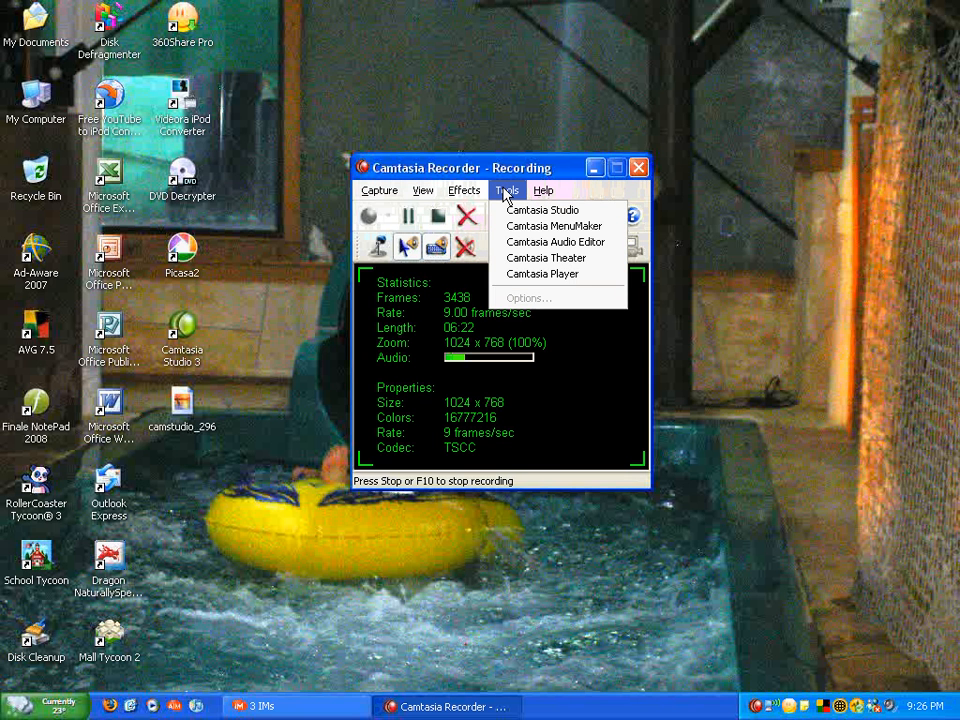
mouse_move(543, 210)
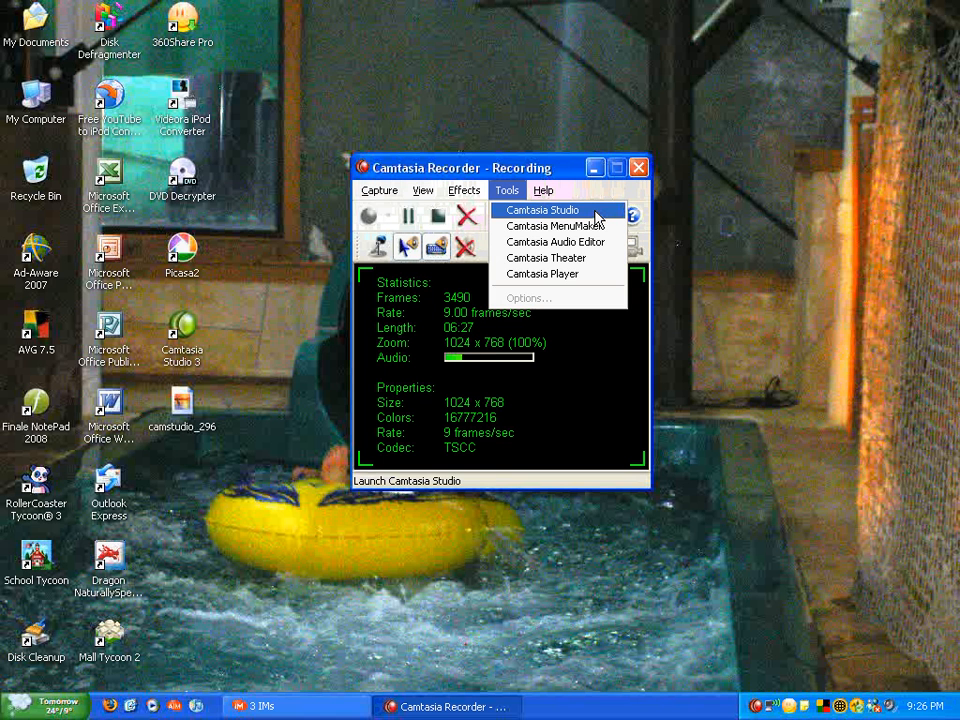
mouse_move(557, 225)
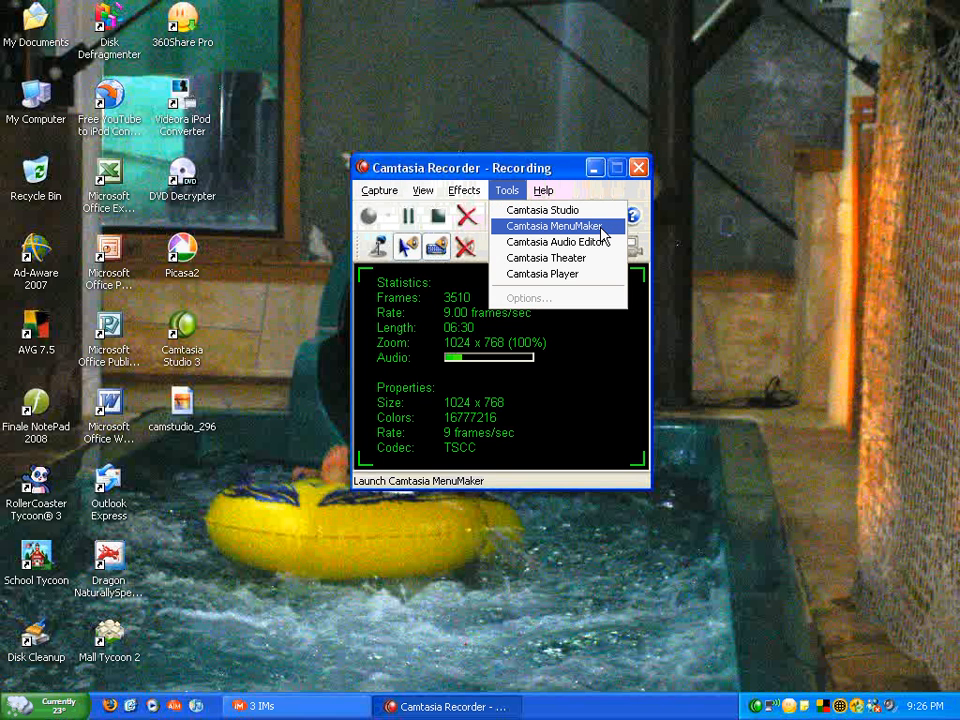
mouse_move(555, 242)
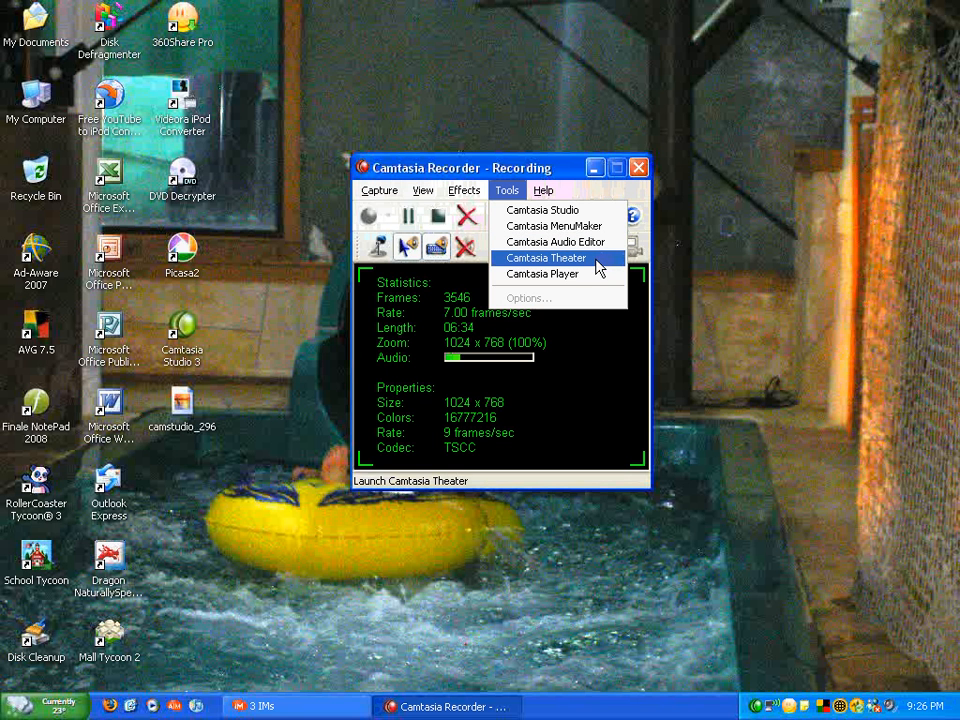
mouse_move(542, 274)
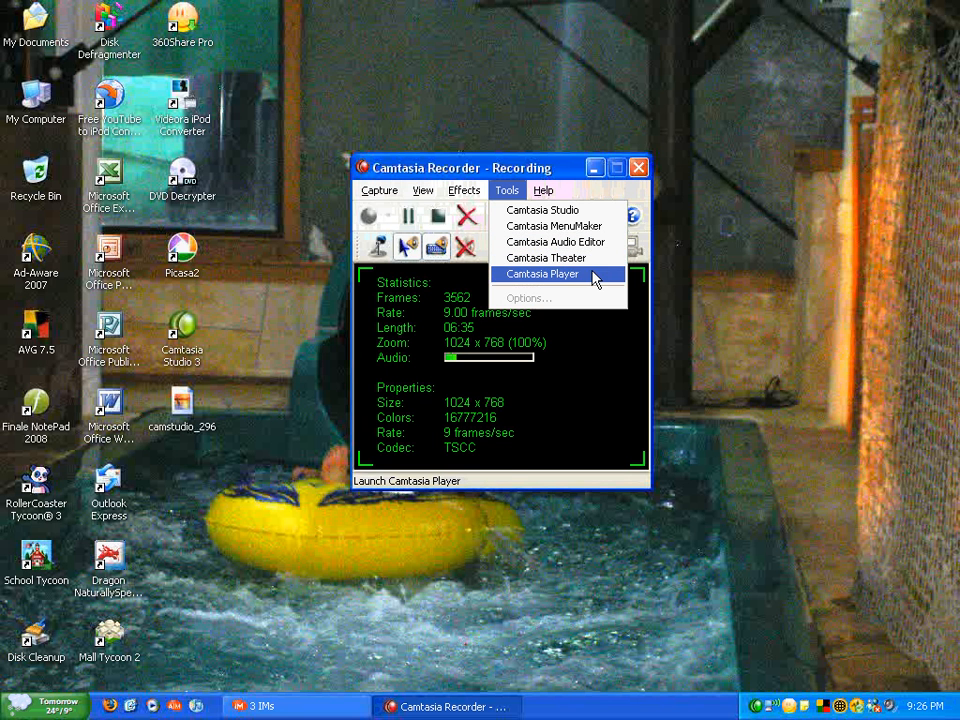
click(543, 190)
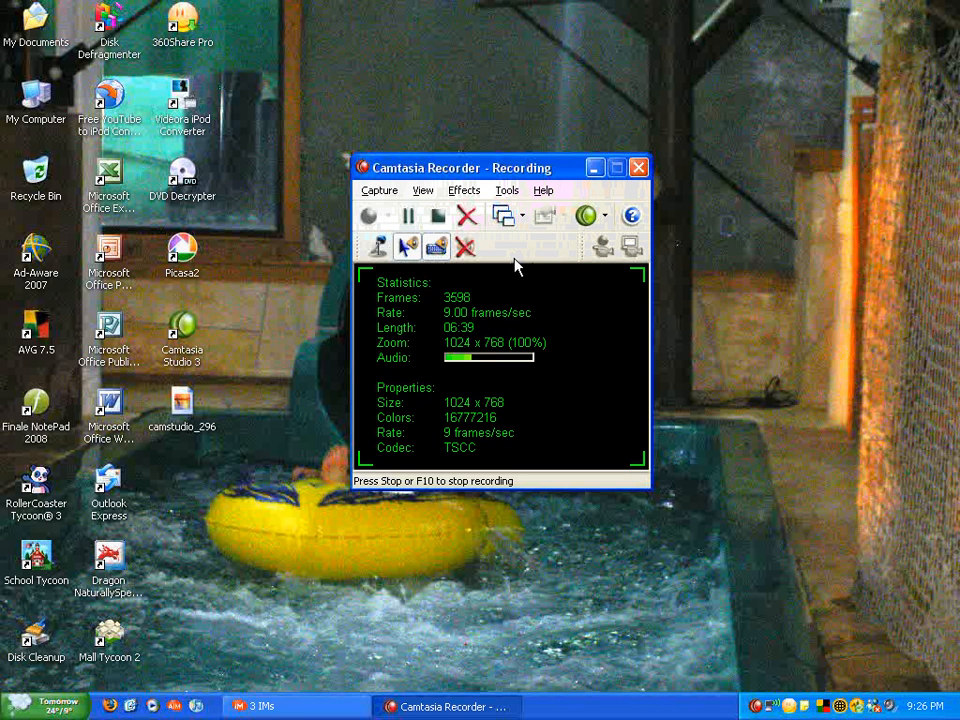
mouse_move(567, 237)
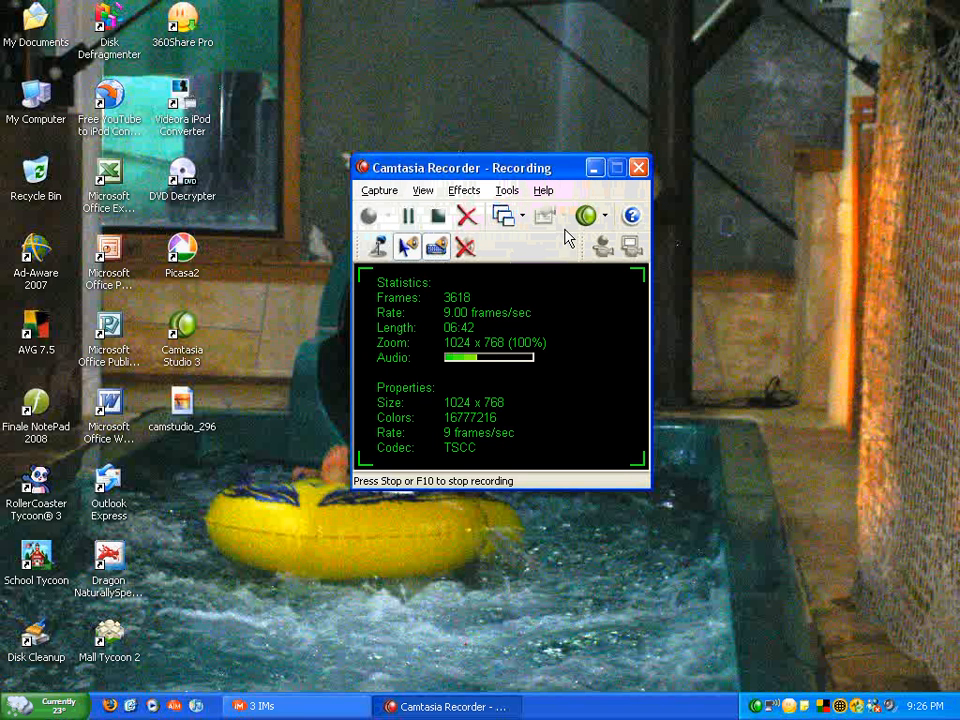